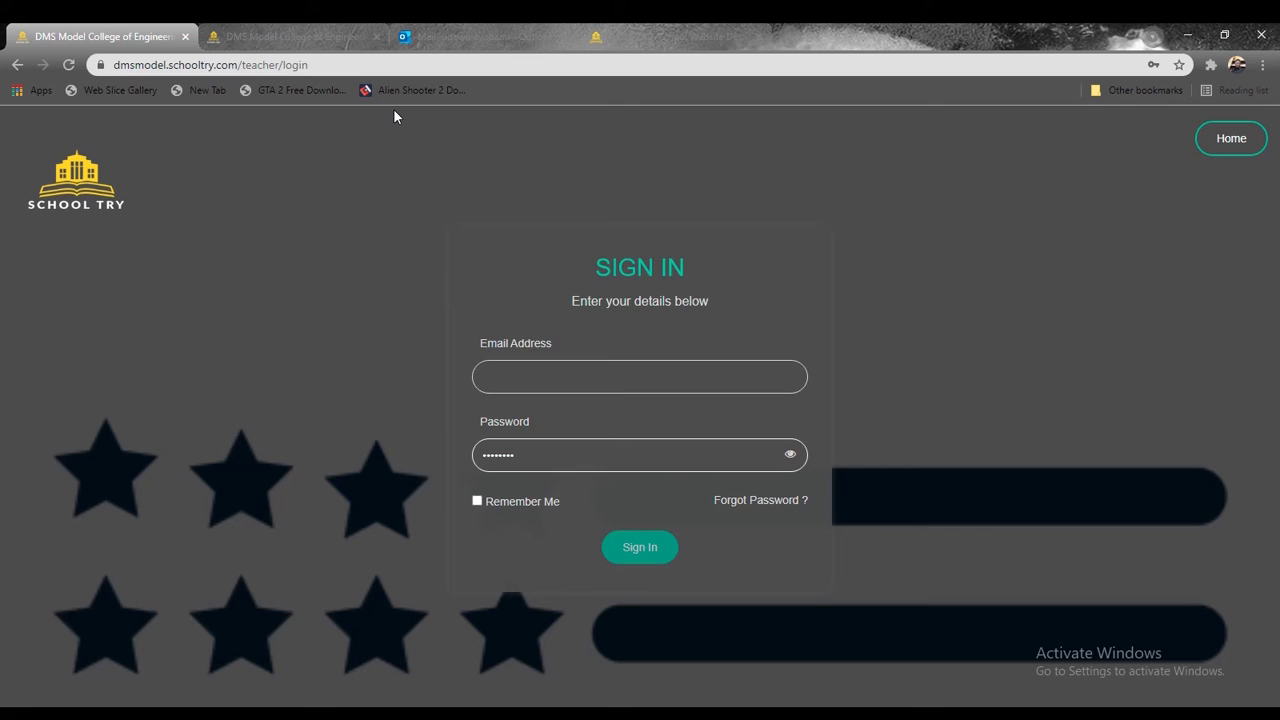
mouse_move(404, 114)
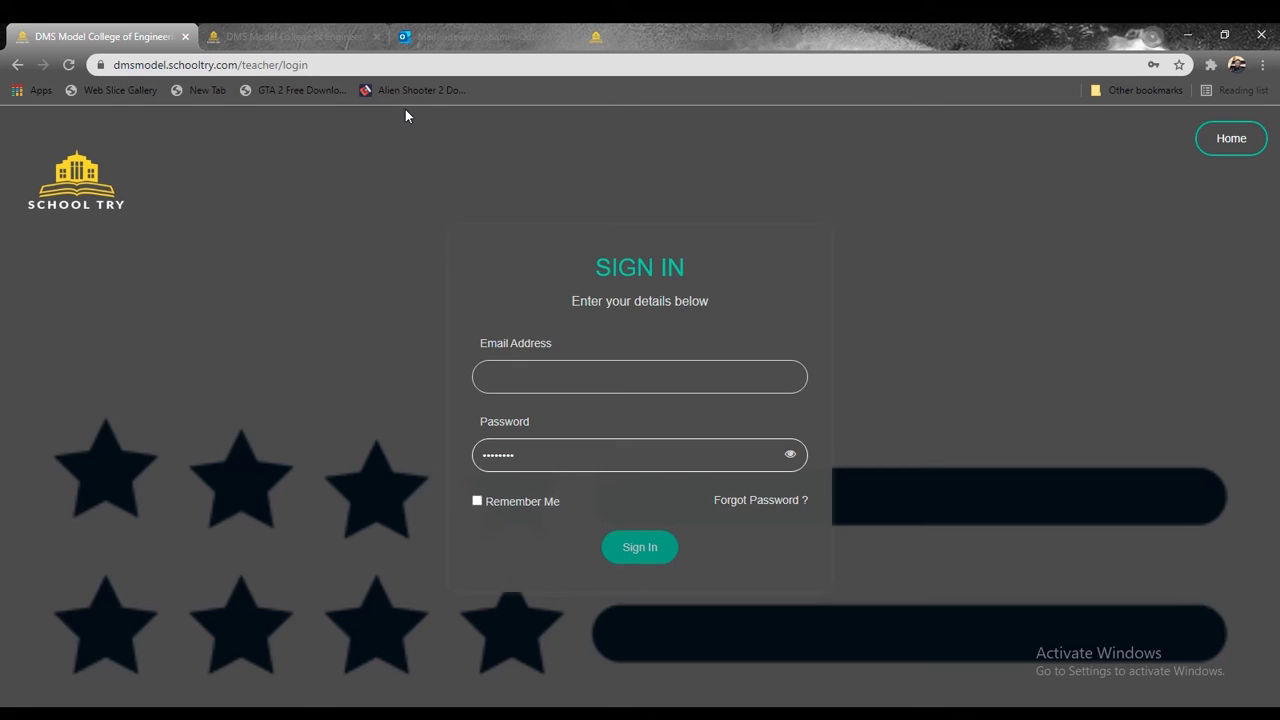
mouse_move(410, 132)
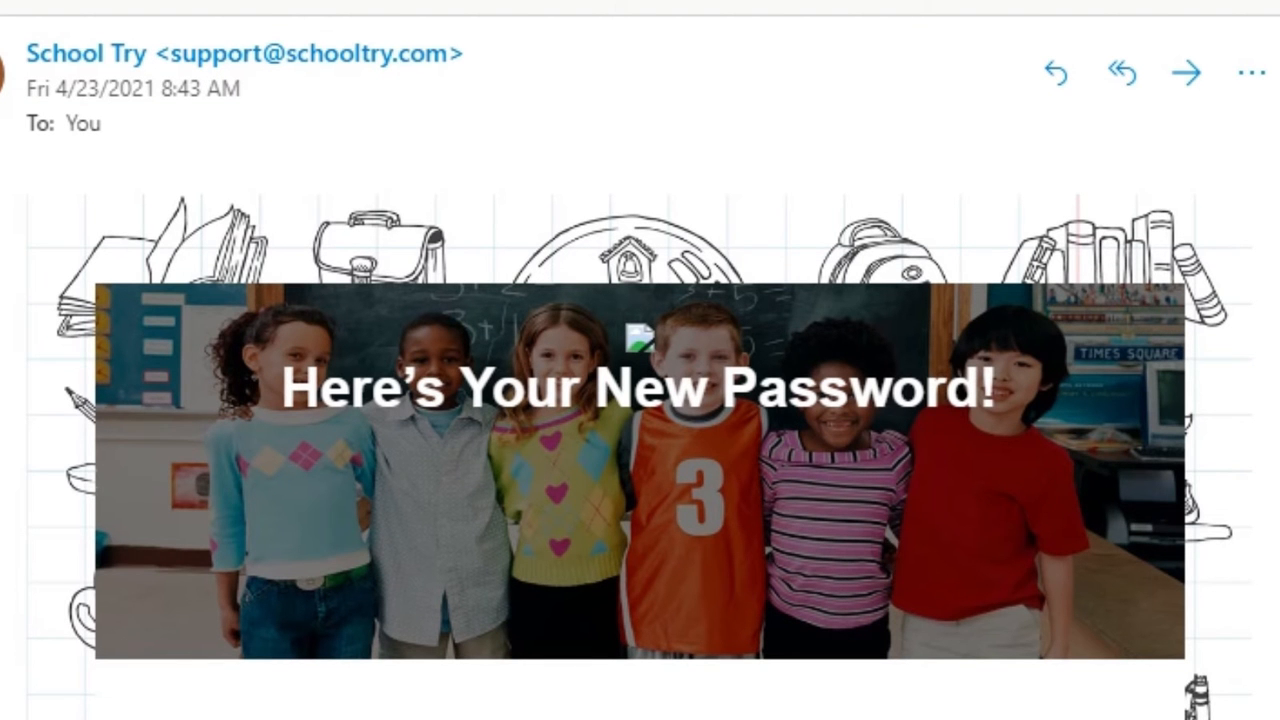
Step: Follow the teacher login link in the password email, then select the emailed login ID
scroll("down", 3)
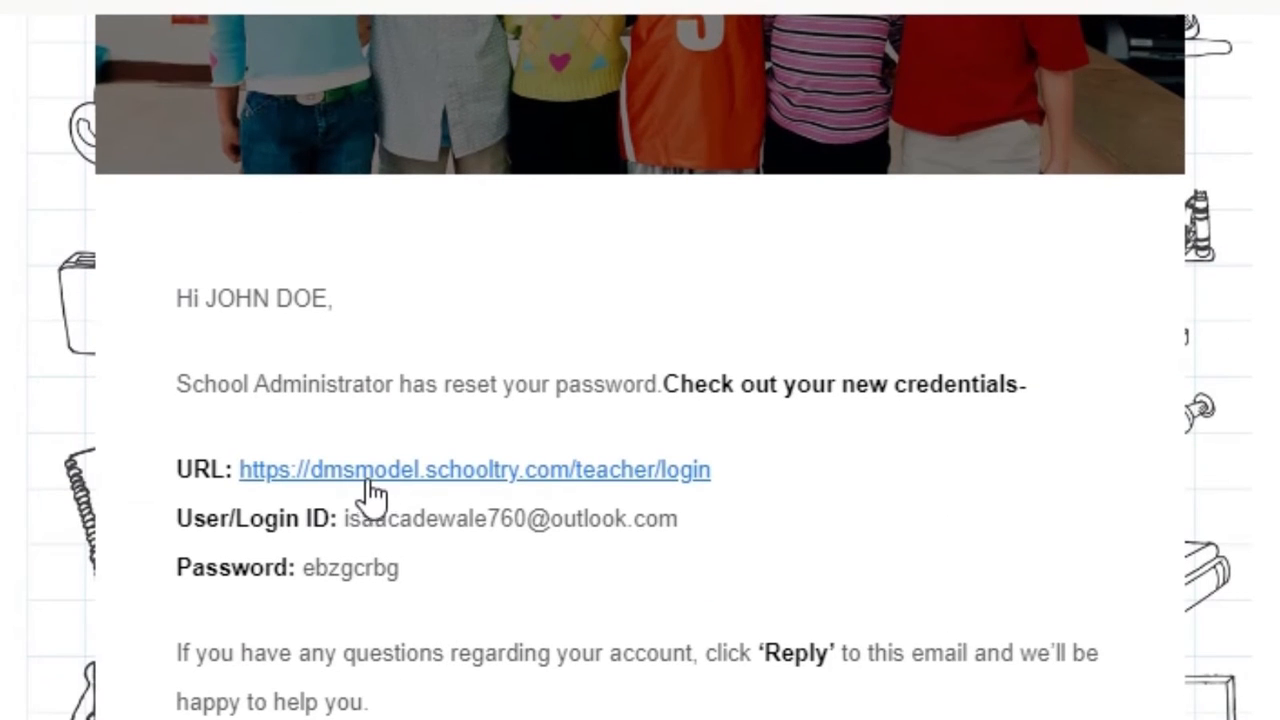
left_click(474, 470)
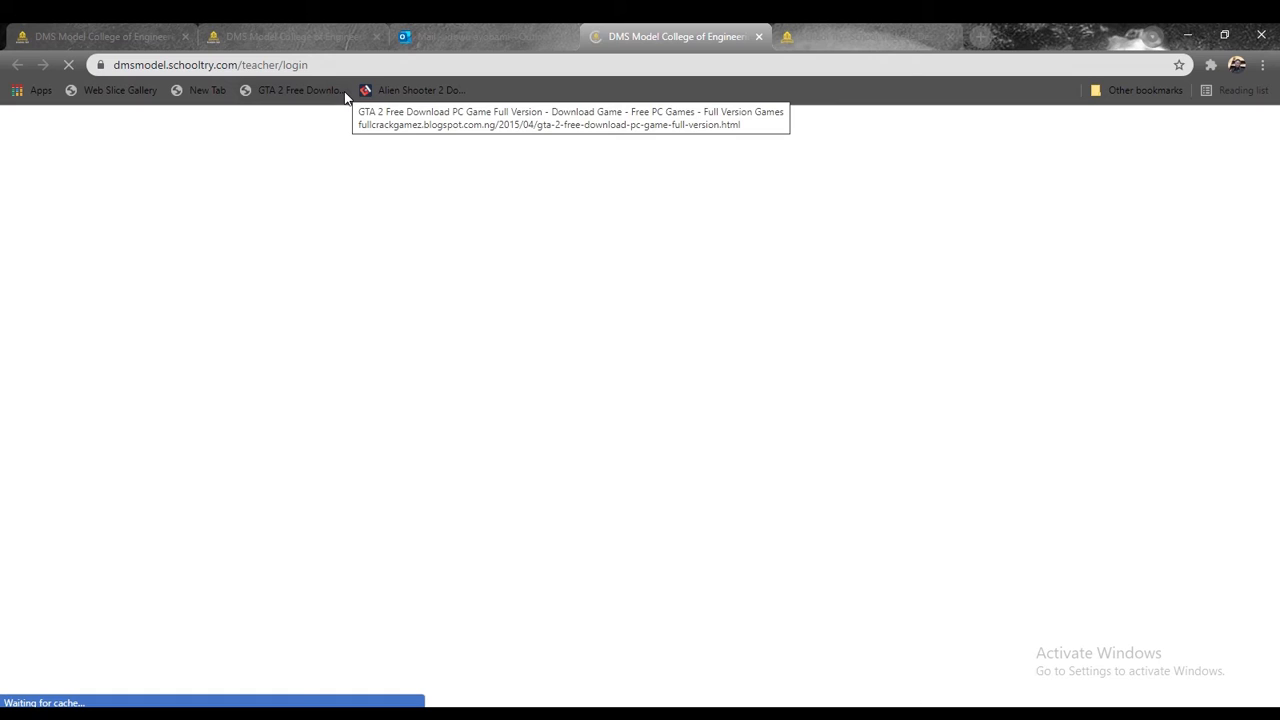
left_click(484, 36)
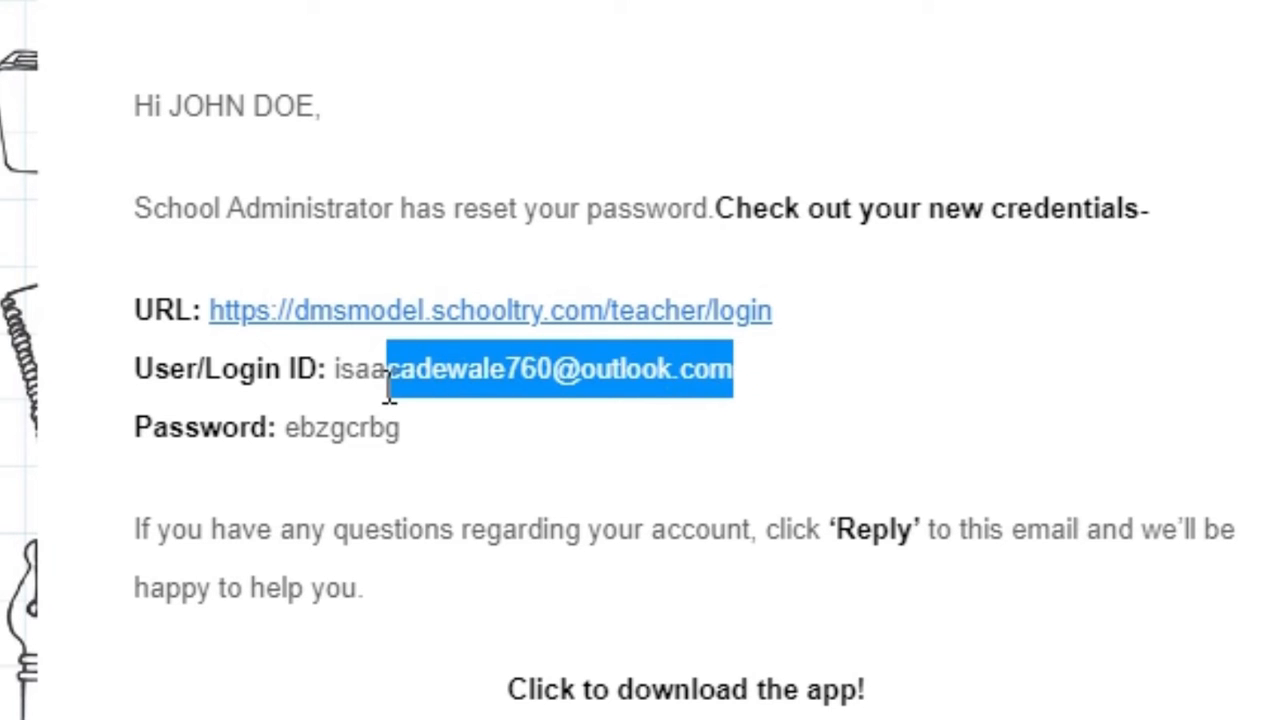
left_click_drag(390, 368, 336, 368)
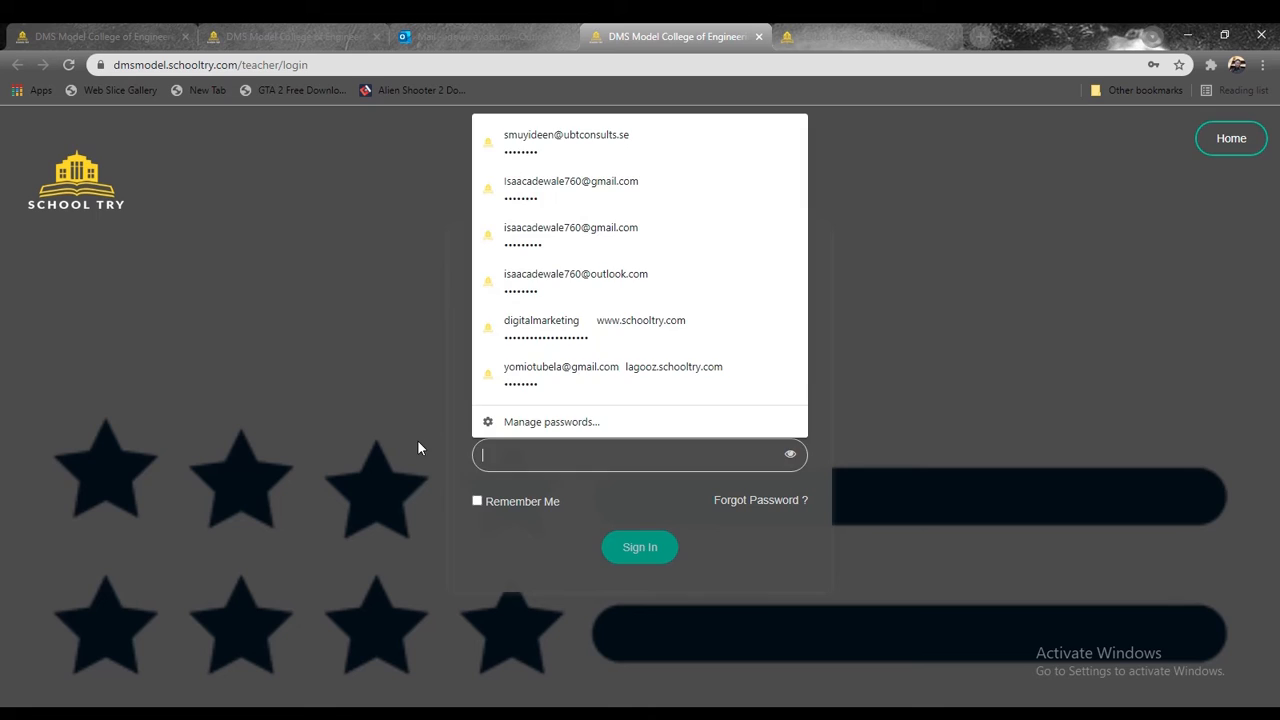
Step: Sign in to the teacher dashboard with the saved login and Remember Me enabled
left_click(576, 282)
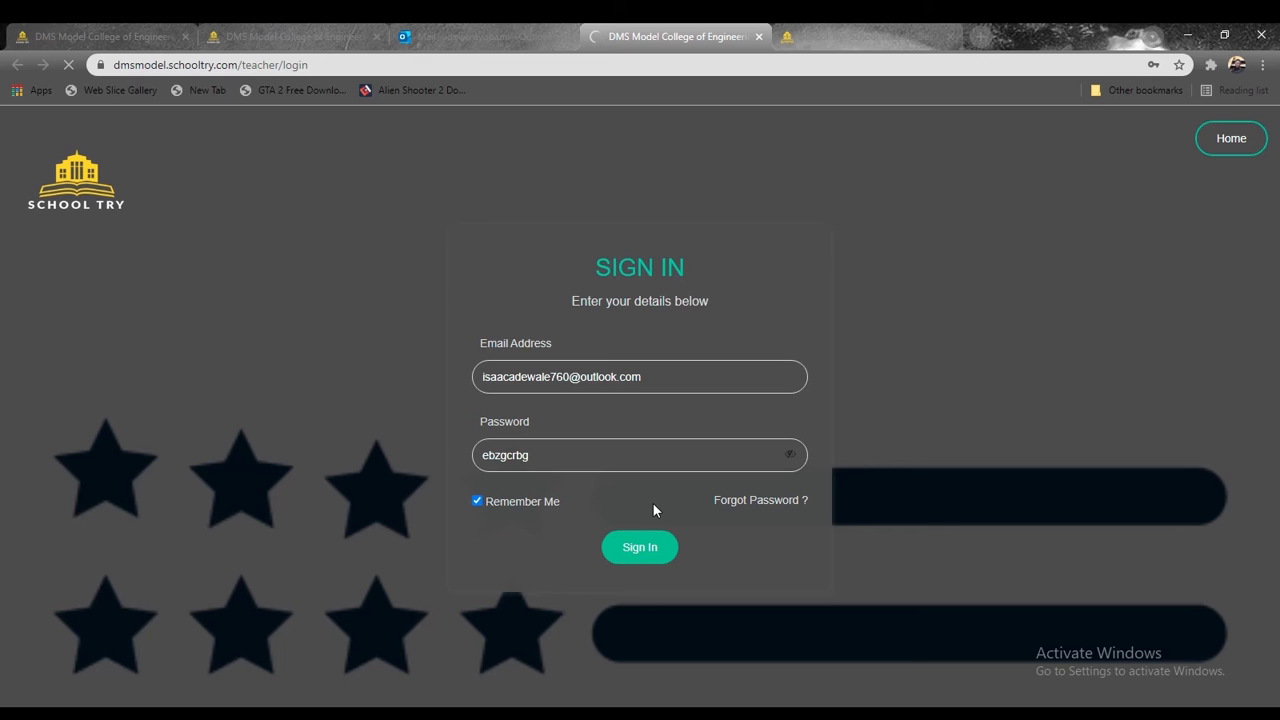
left_click(640, 548)
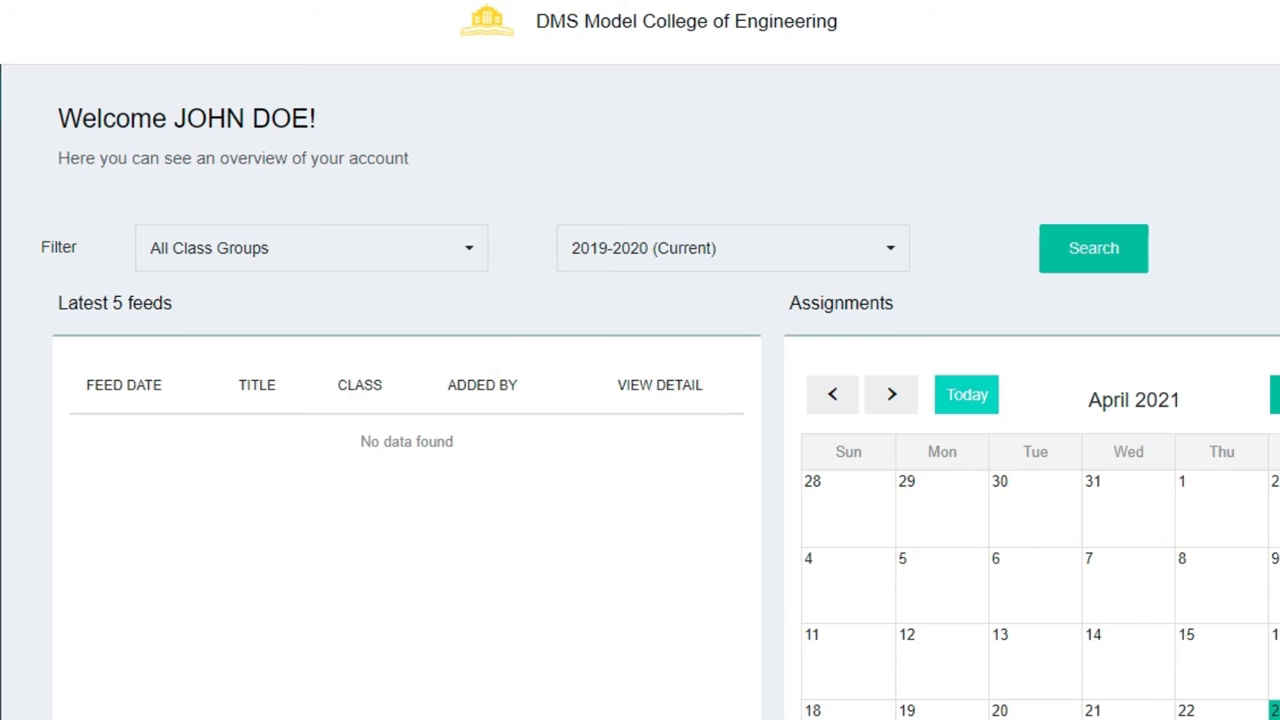
mouse_move(576, 216)
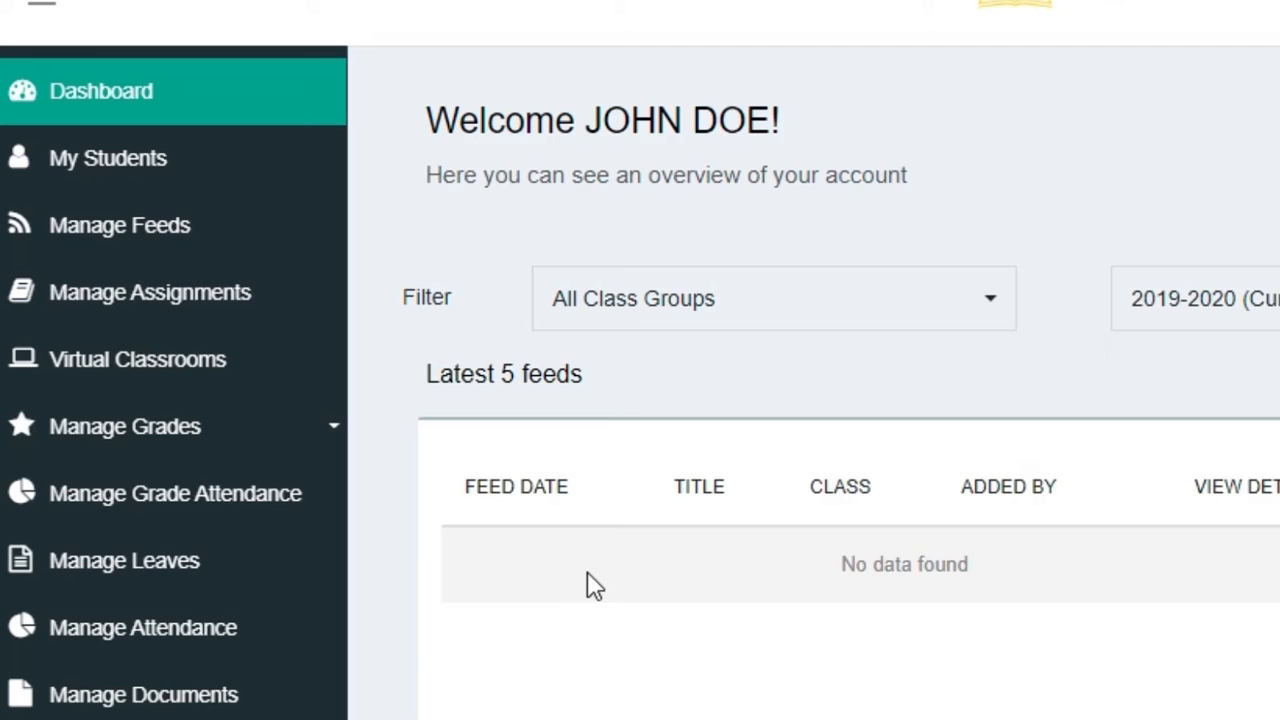
scroll("down", 3)
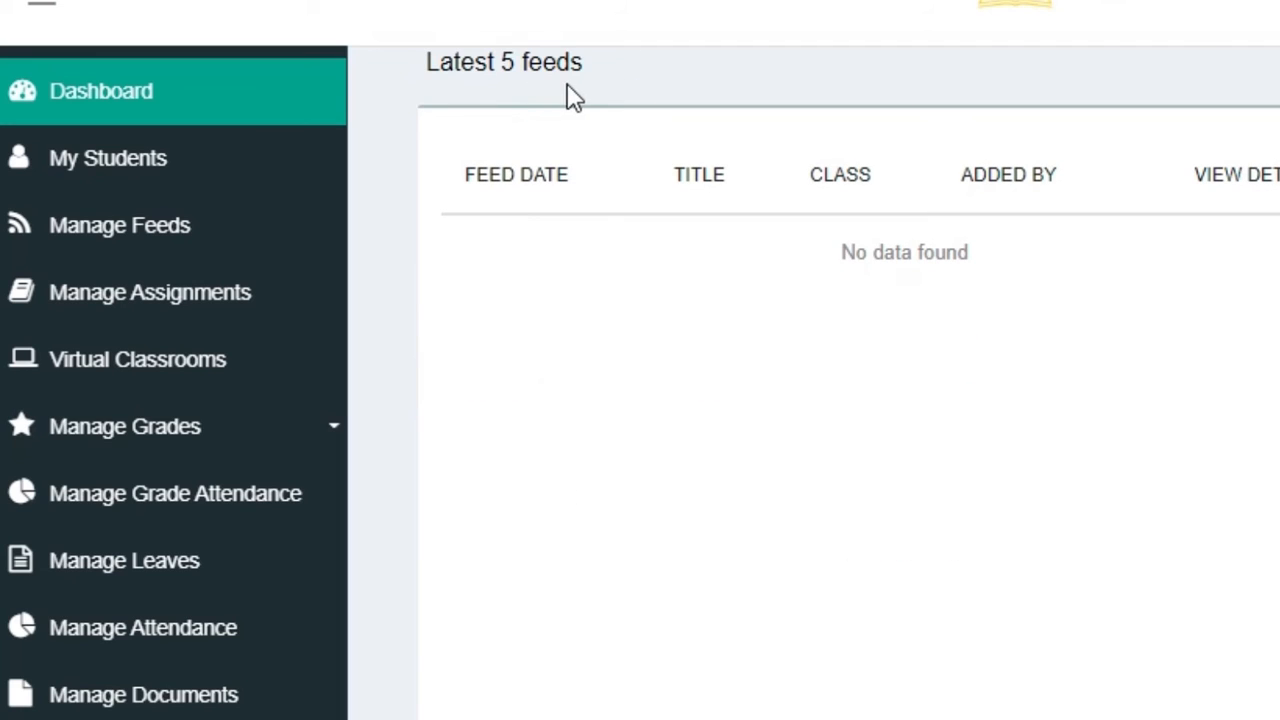
mouse_move(544, 112)
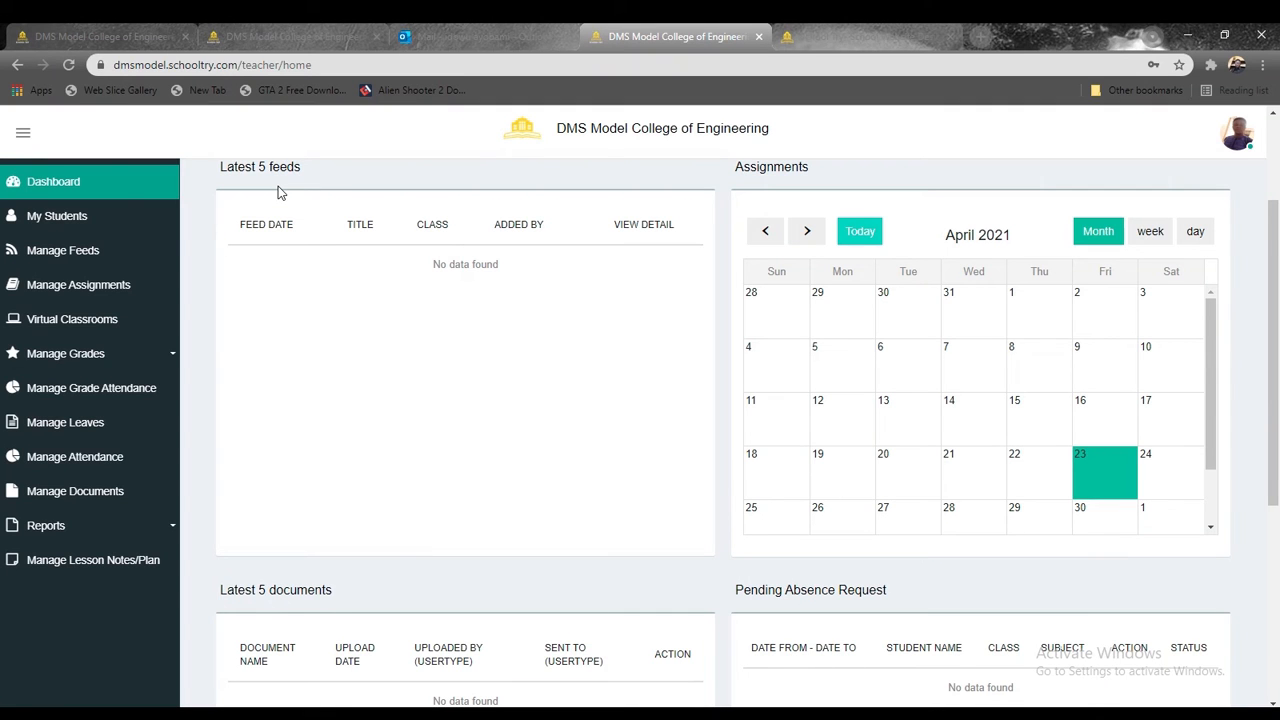
mouse_move(904, 388)
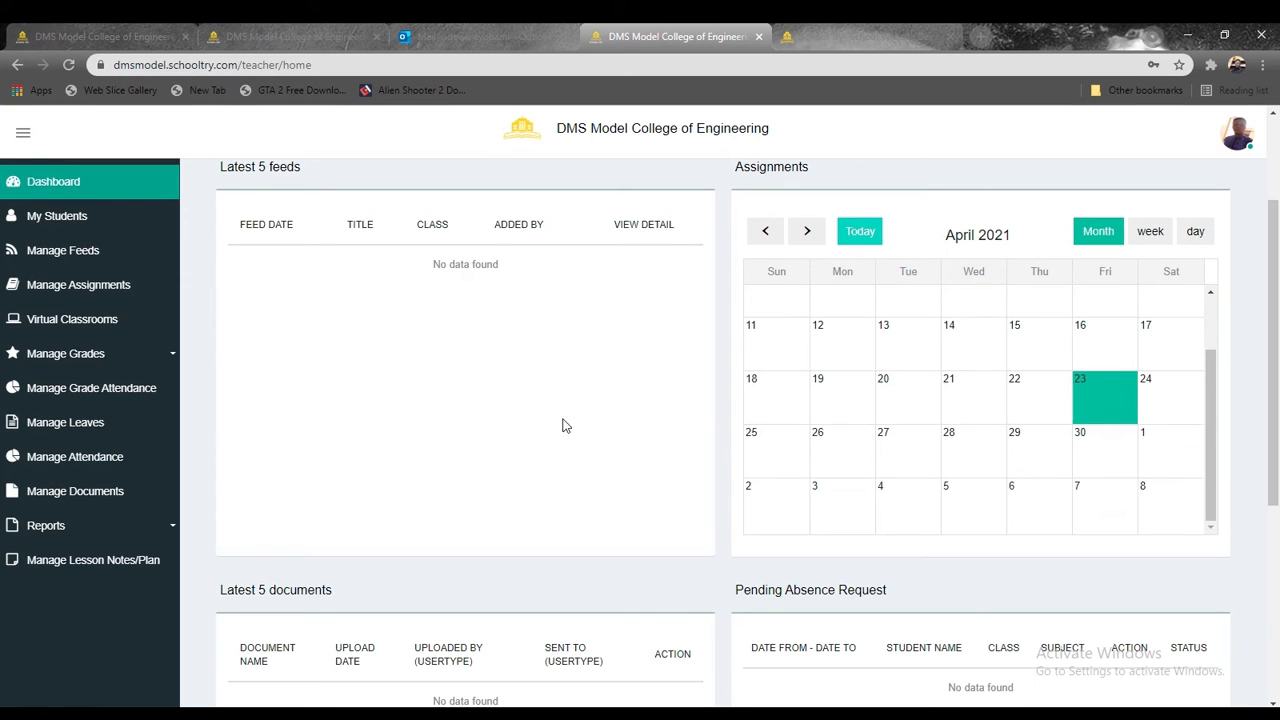
scroll("down", 3)
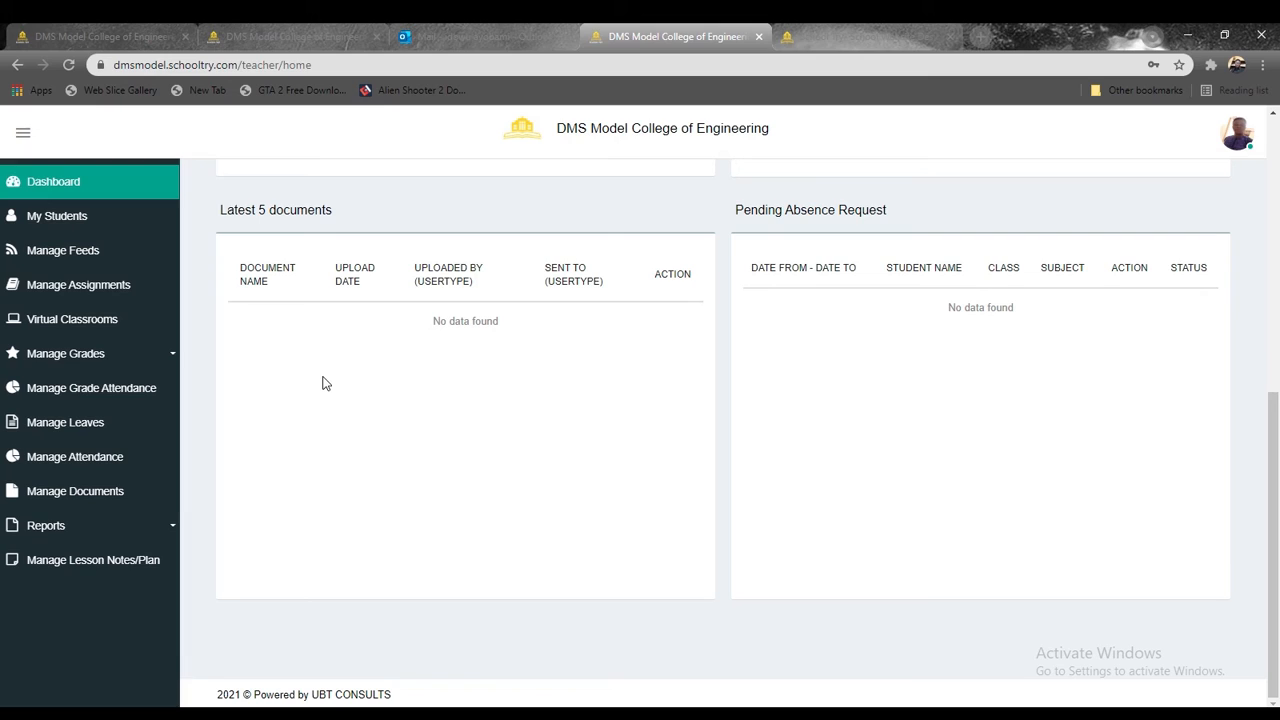
mouse_move(418, 404)
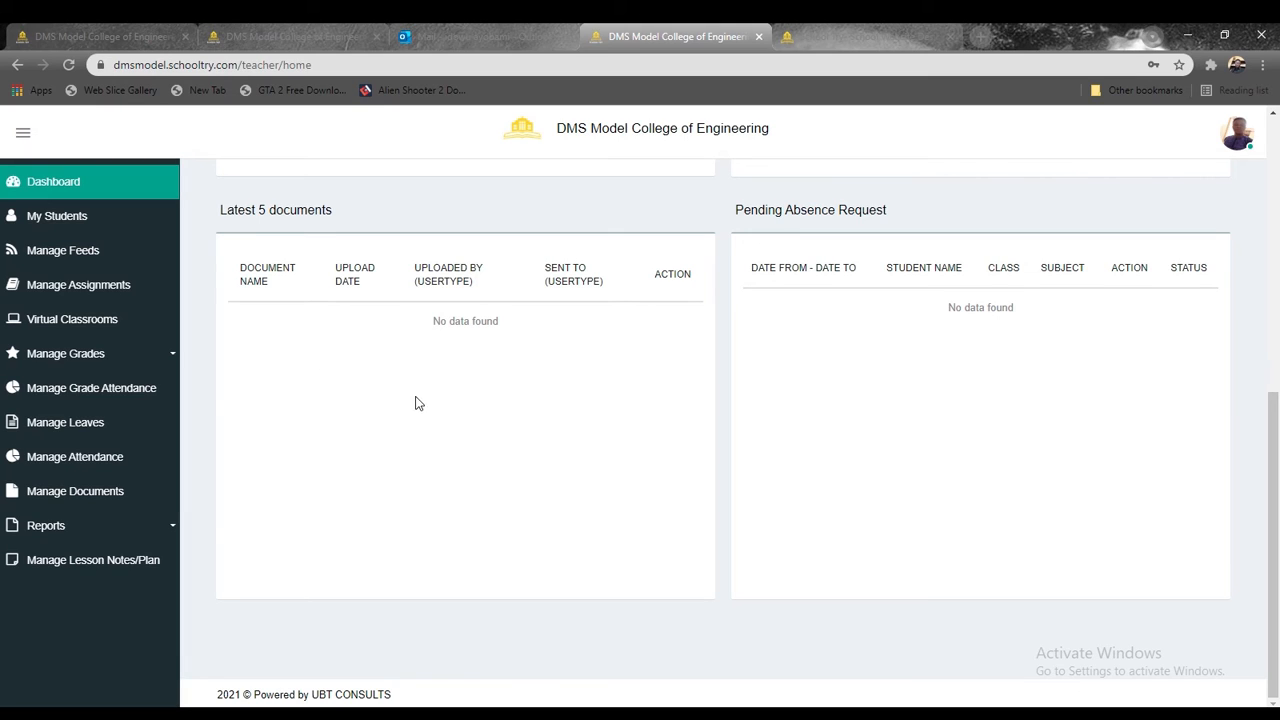
mouse_move(508, 360)
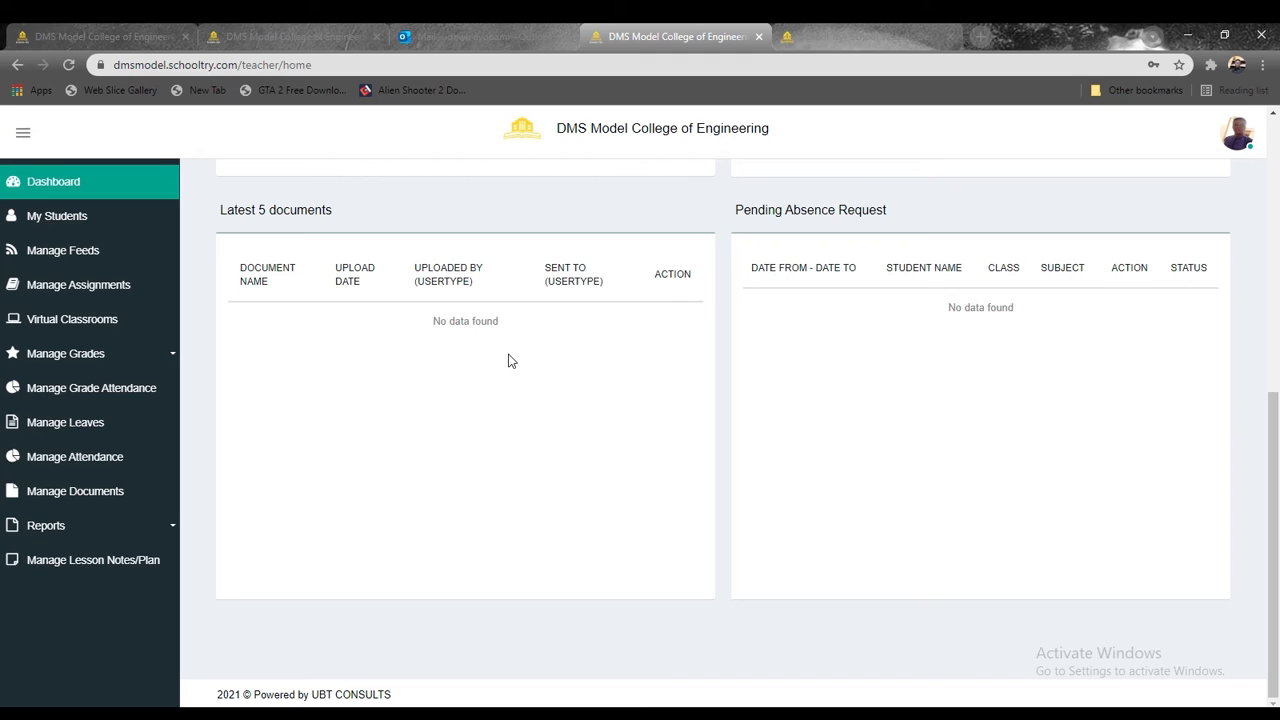
mouse_move(670, 214)
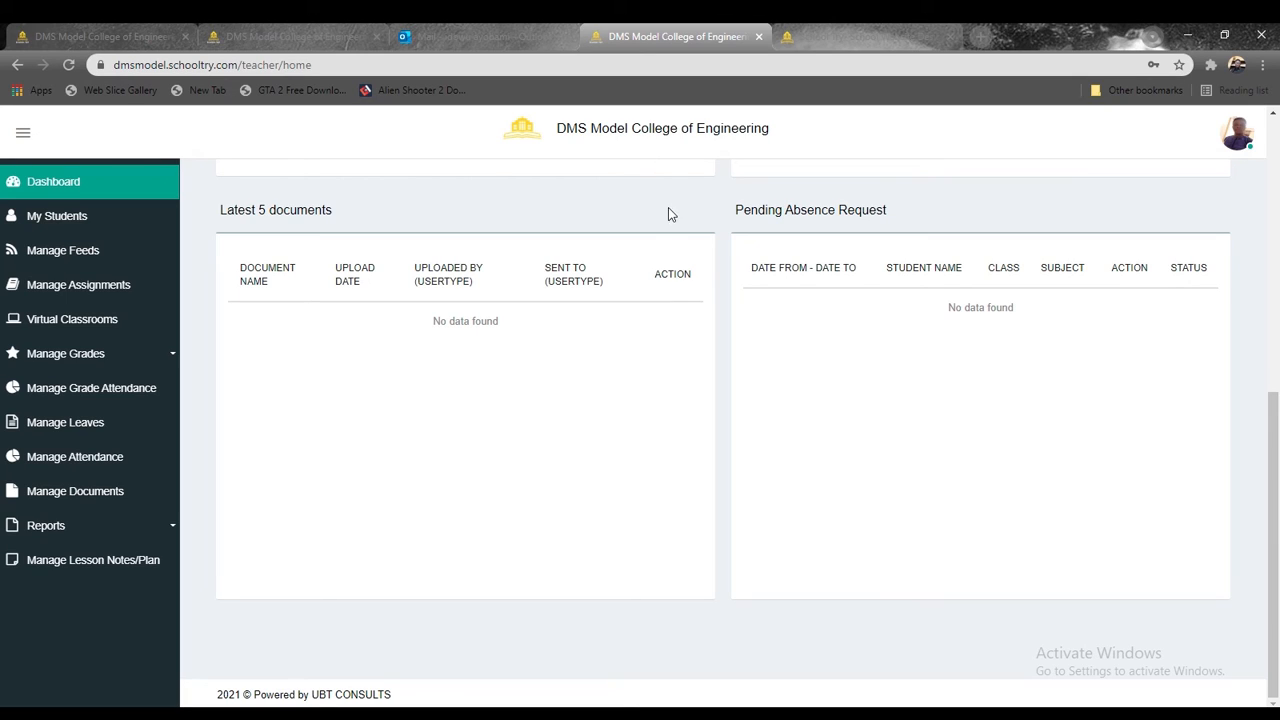
mouse_move(750, 240)
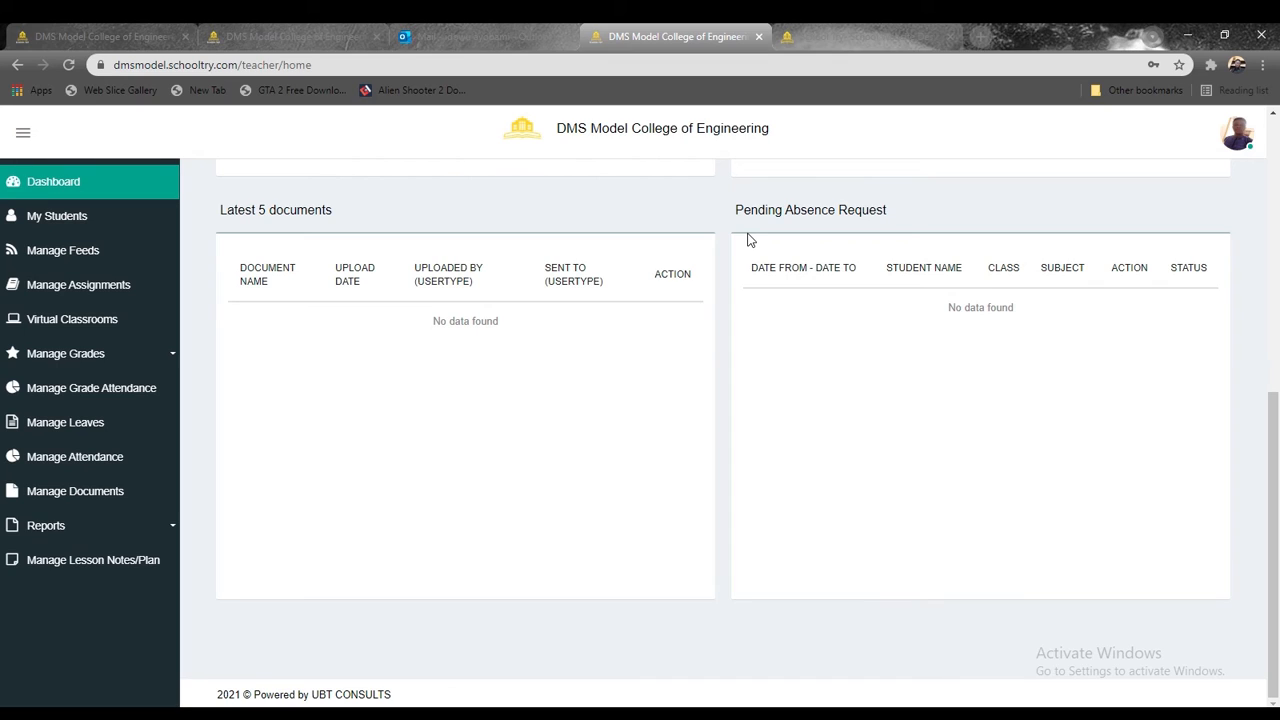
mouse_move(158, 264)
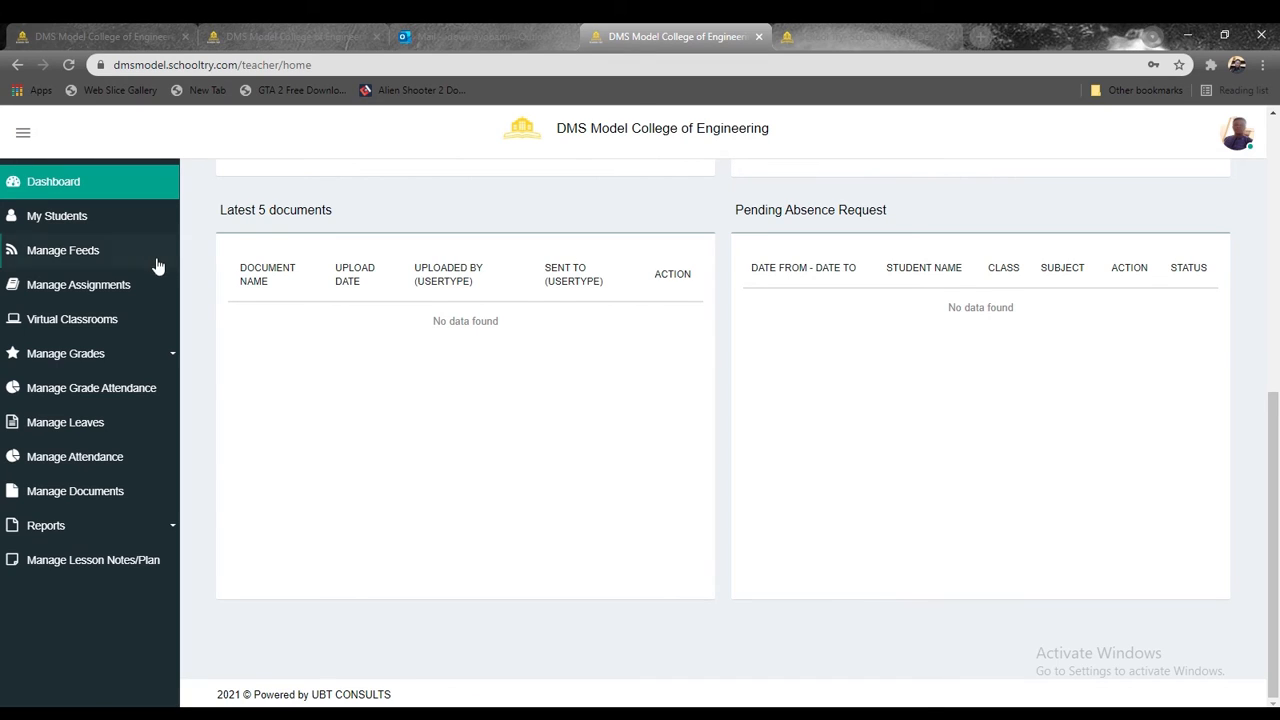
mouse_move(56, 216)
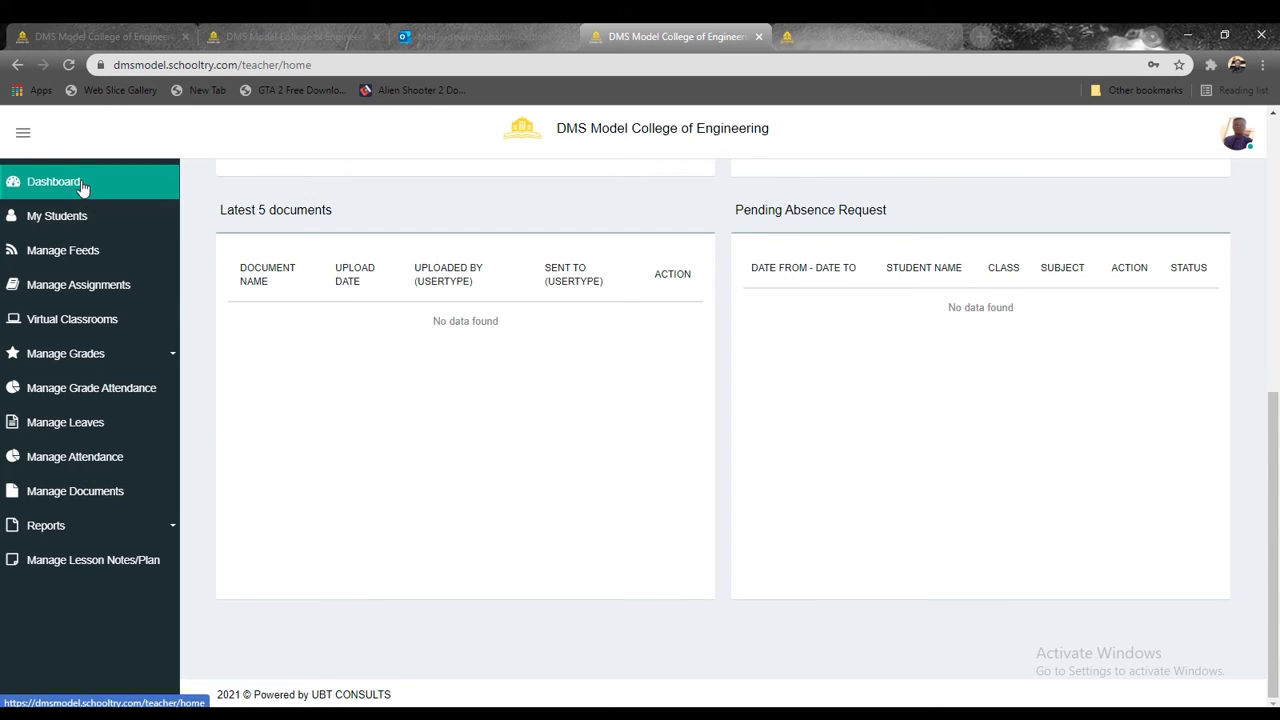
left_click(56, 216)
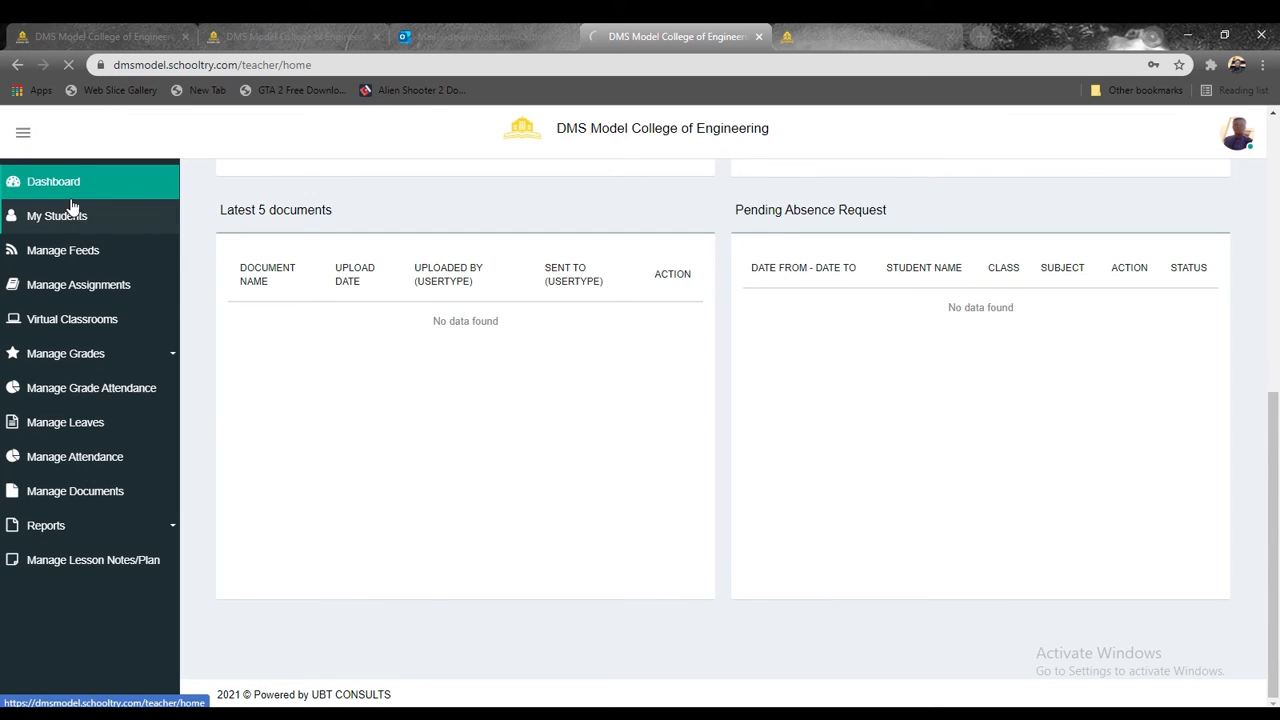
left_click(56, 216)
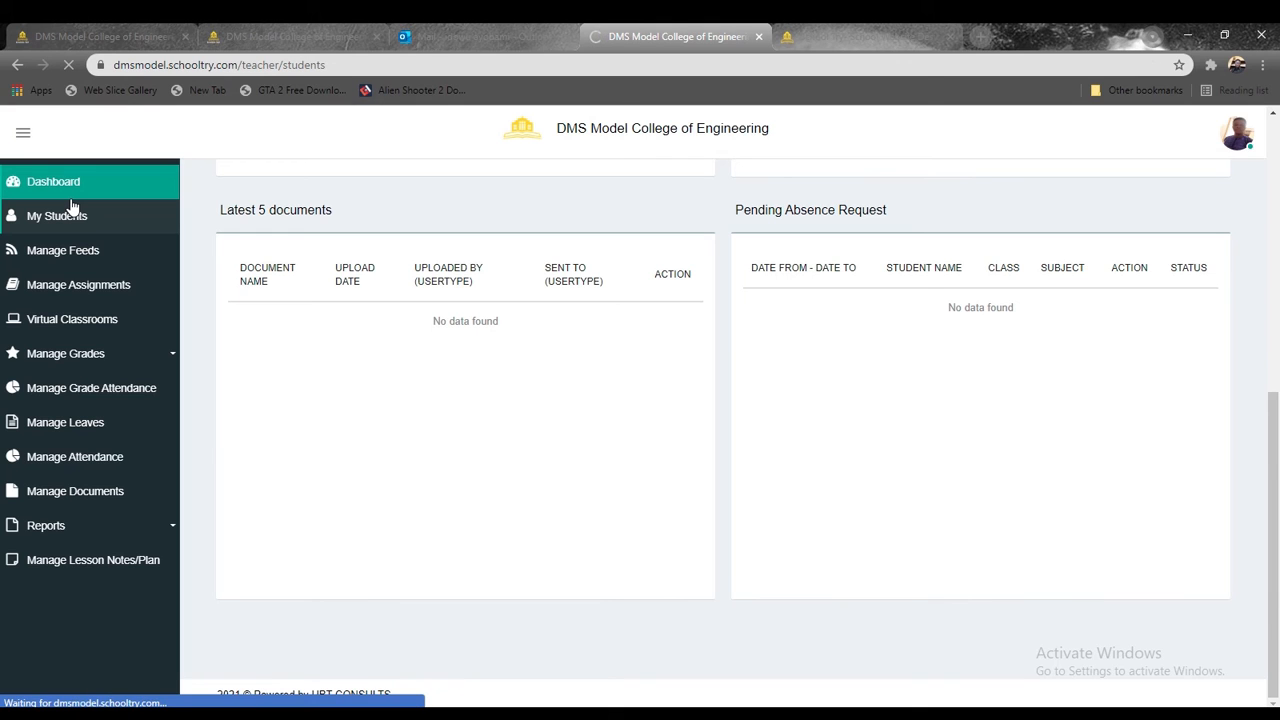
left_click(56, 216)
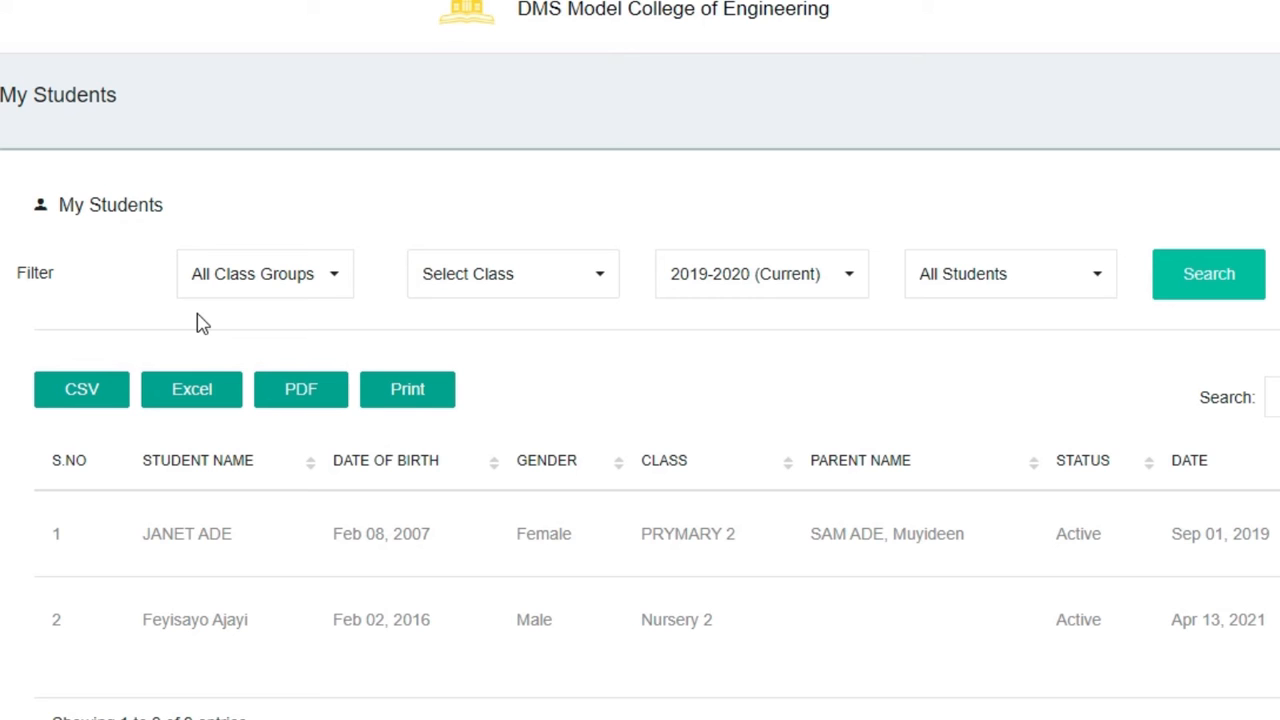
mouse_move(300, 592)
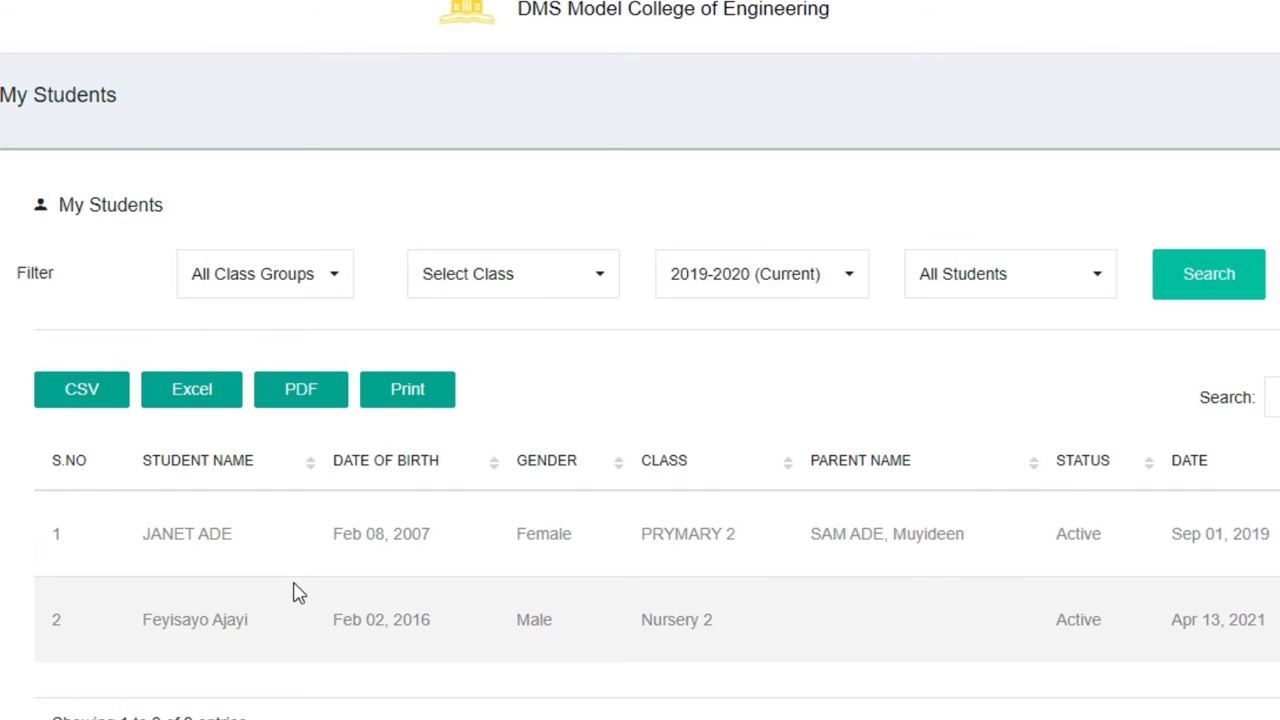
mouse_move(420, 596)
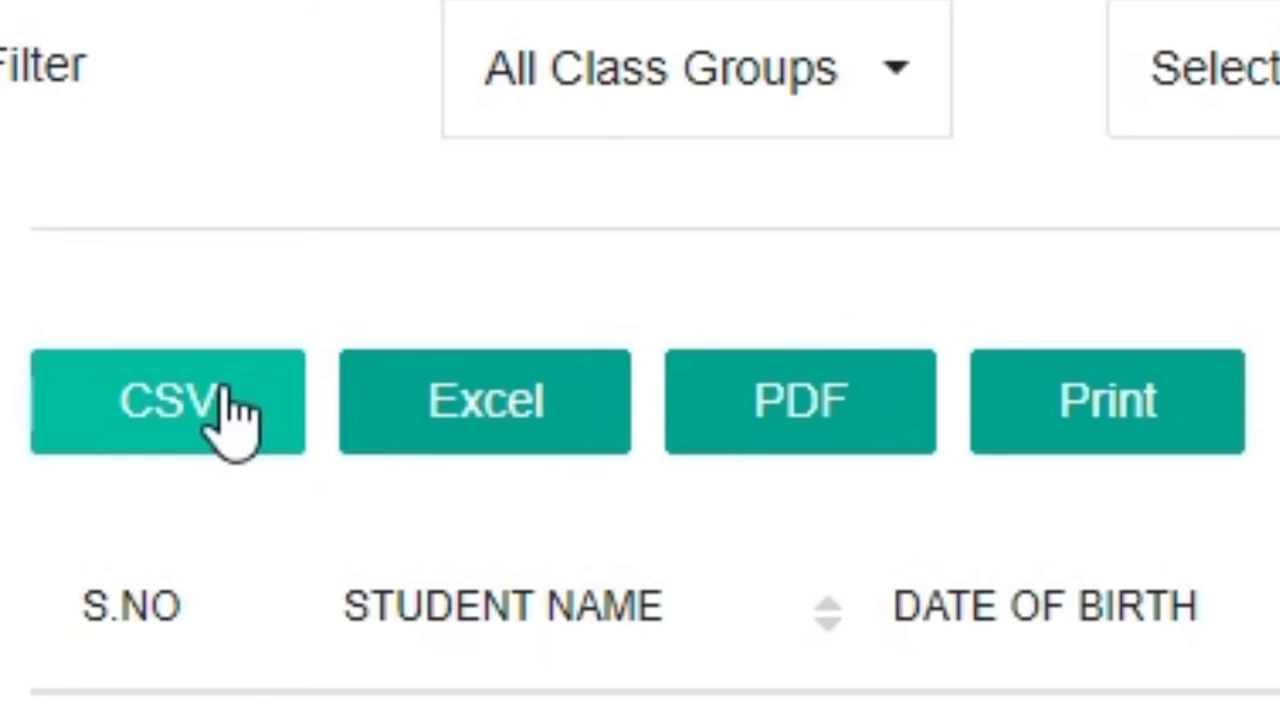
mouse_move(484, 410)
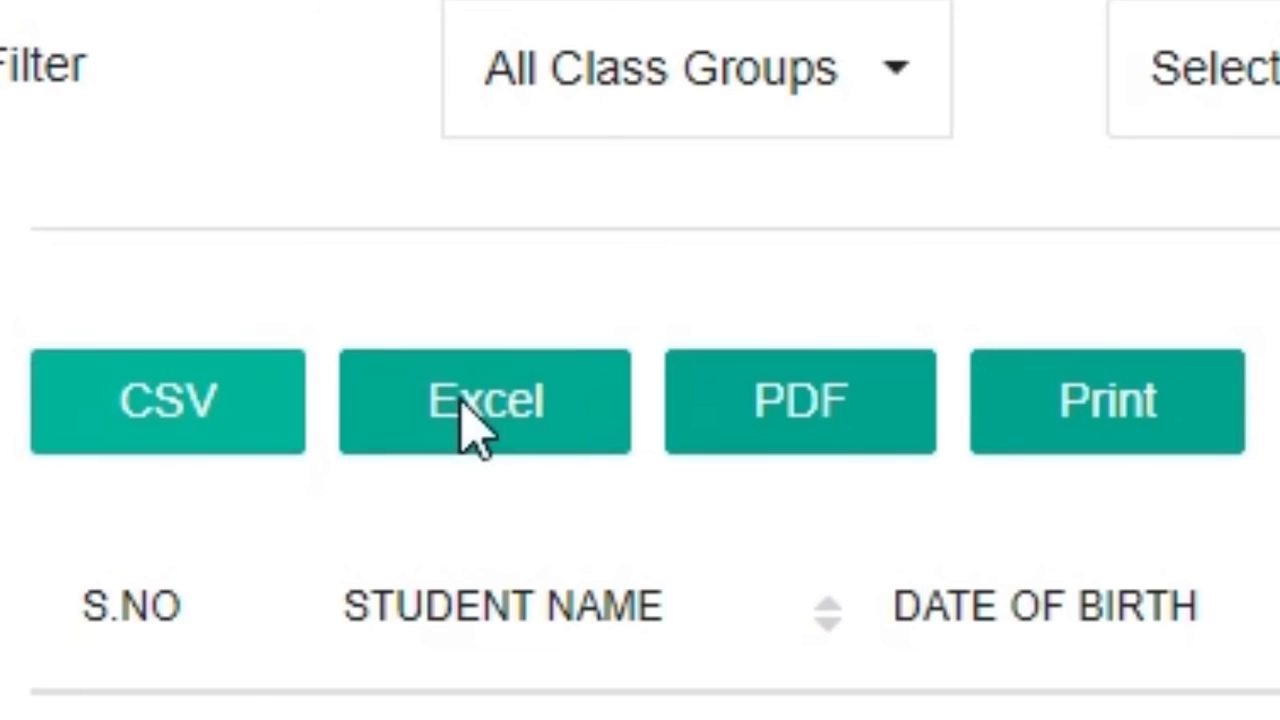
mouse_move(40, 90)
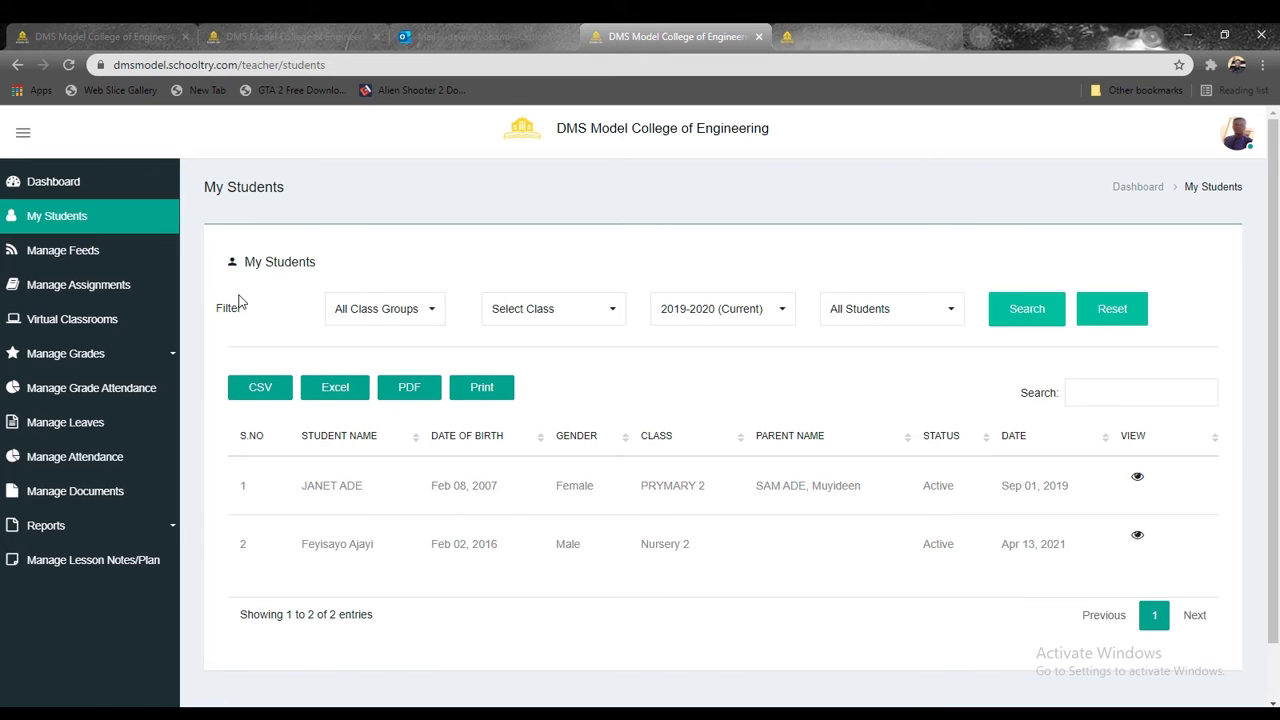
mouse_move(68, 250)
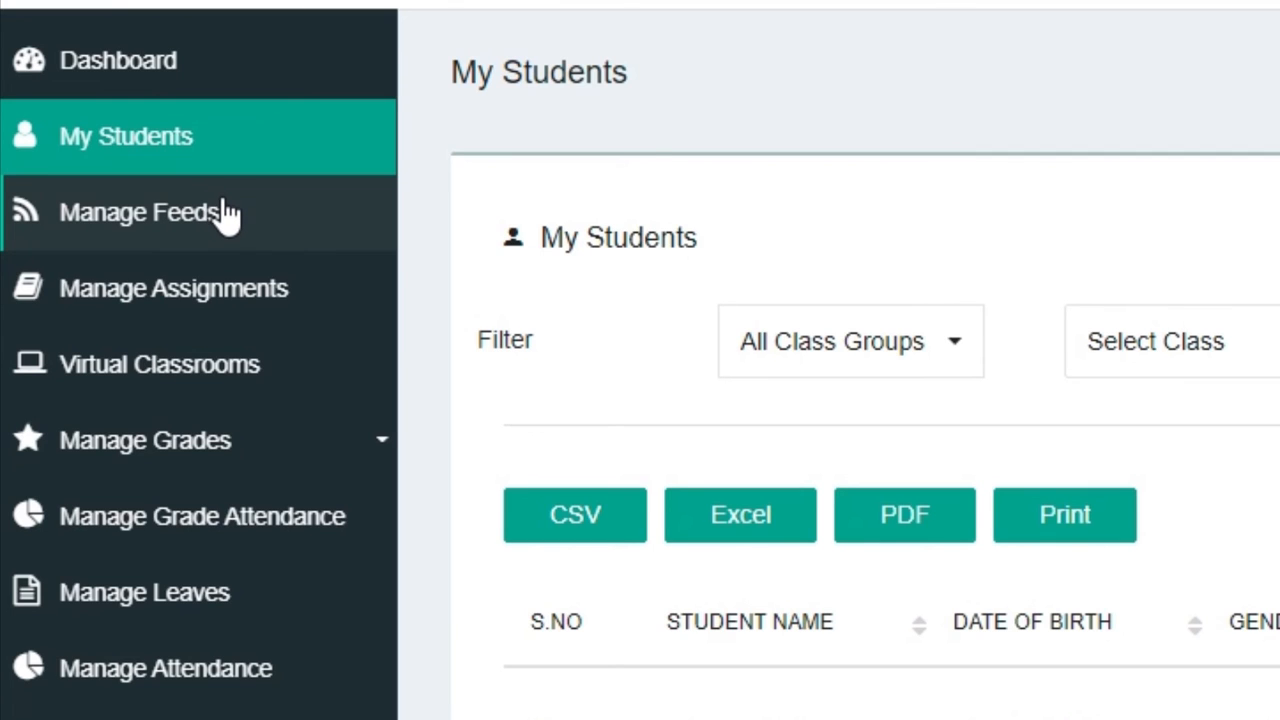
mouse_move(344, 196)
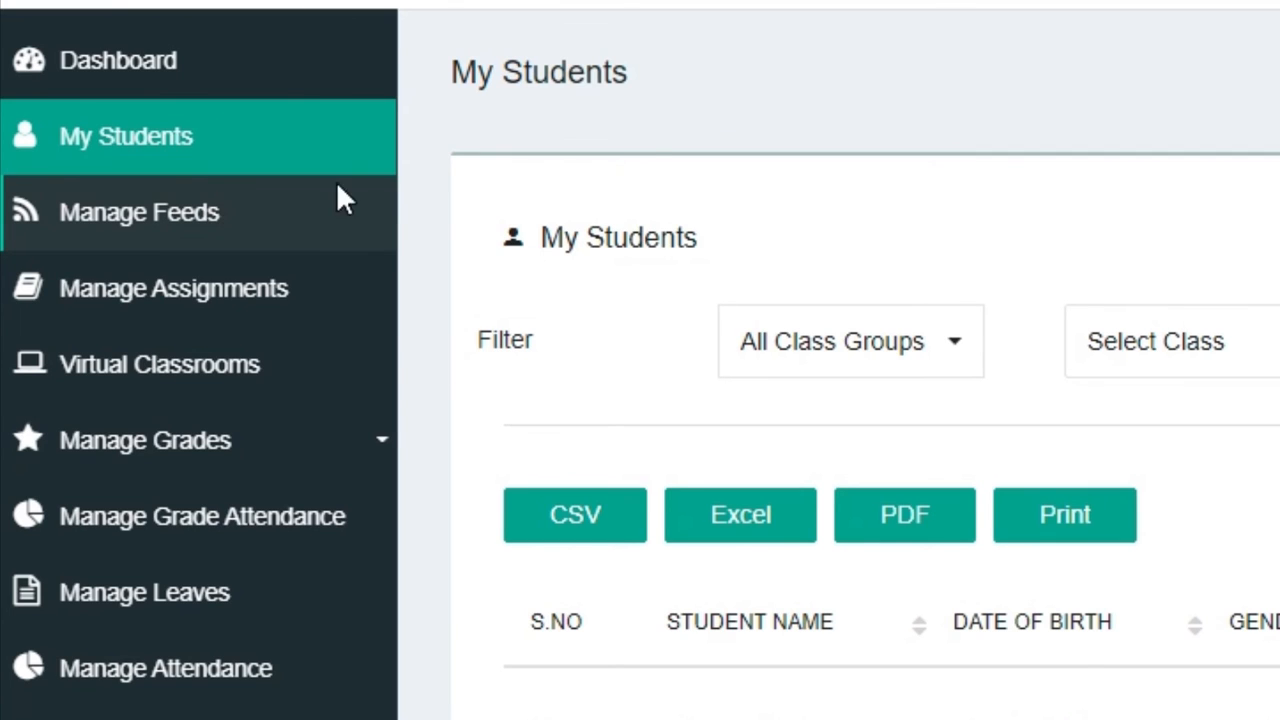
Step: Go to Manage Feeds from the left sidebar
left_click(140, 212)
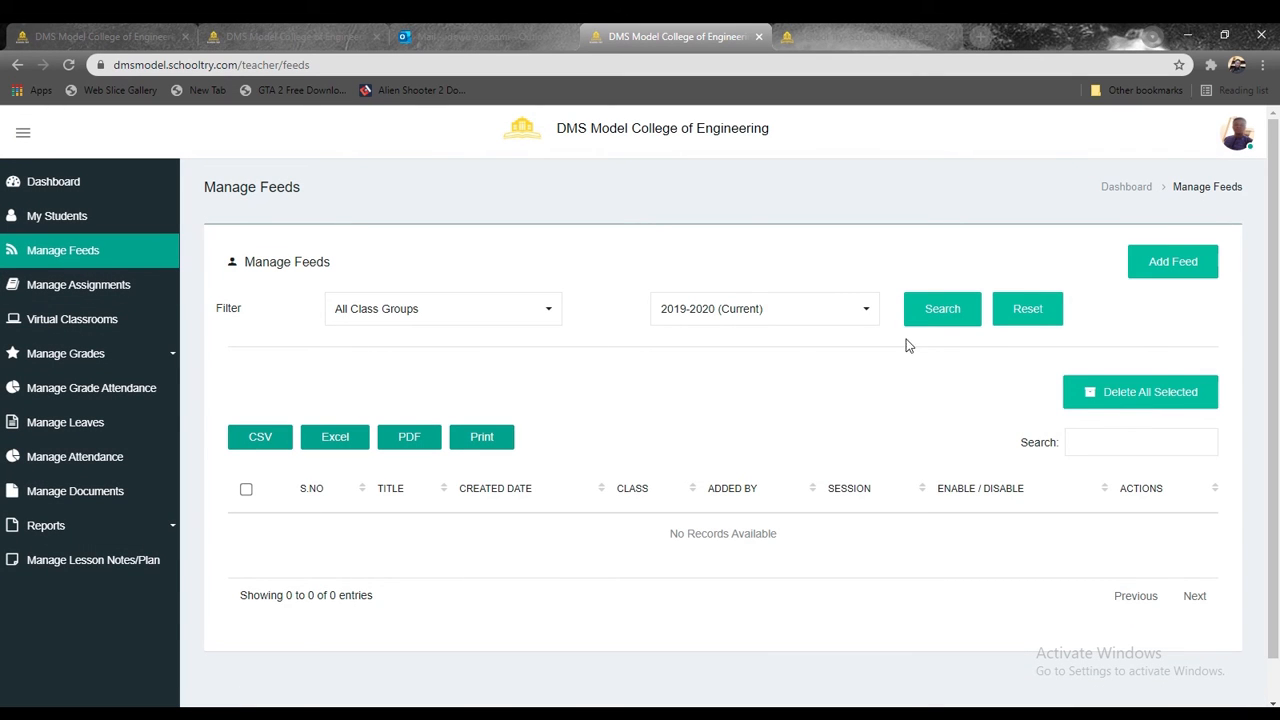
mouse_move(772, 334)
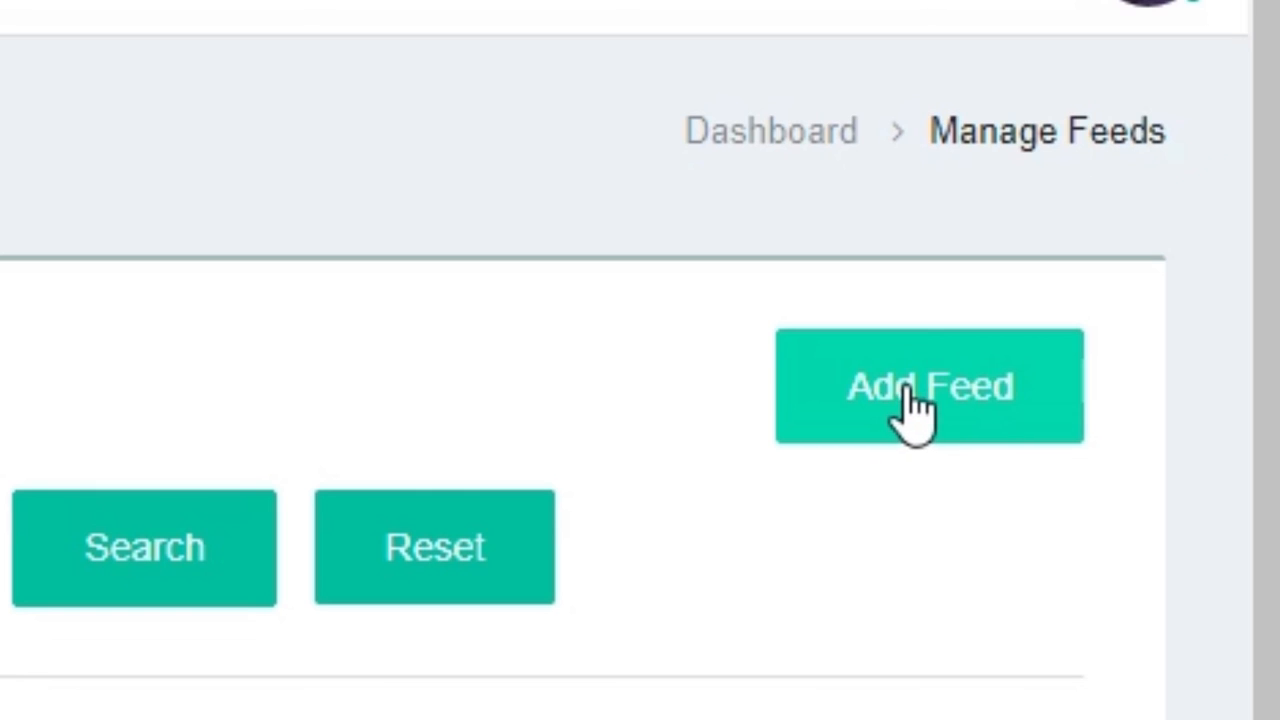
mouse_move(860, 420)
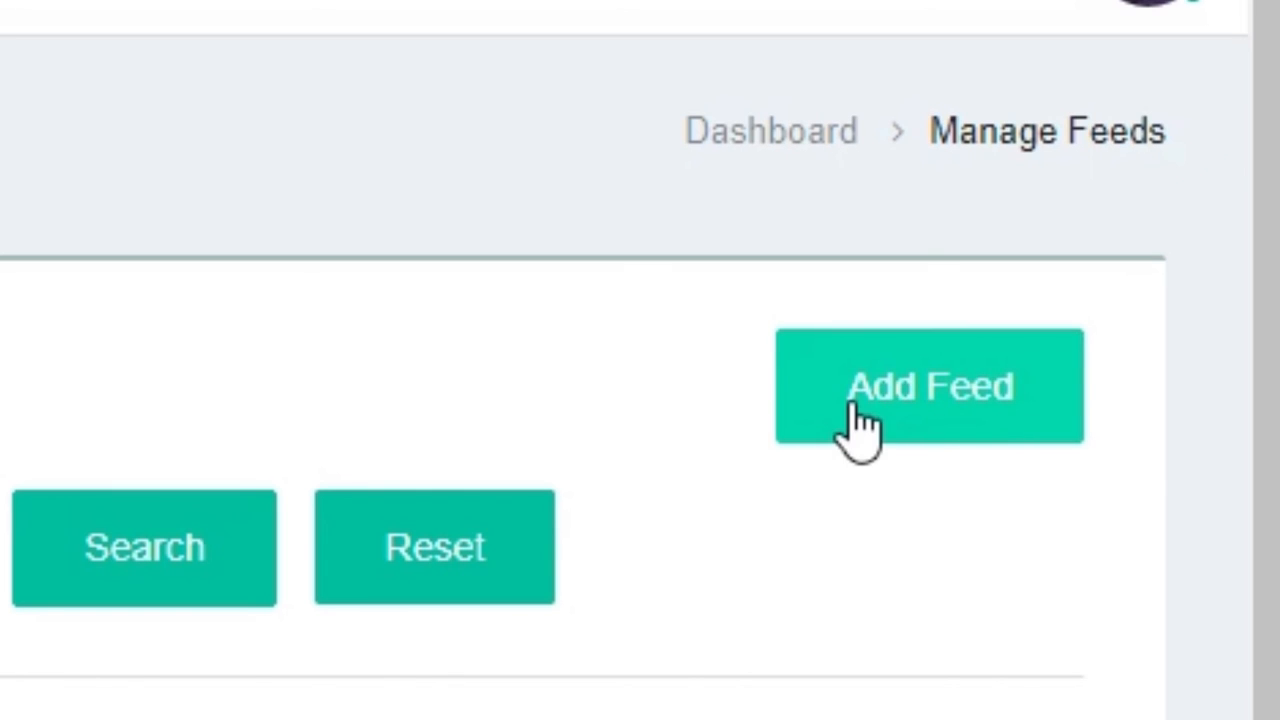
Step: Start a new feed titled MATHEMATICS CLASS for PRYMARY 2 in the 2019-2020 session
left_click(928, 386)
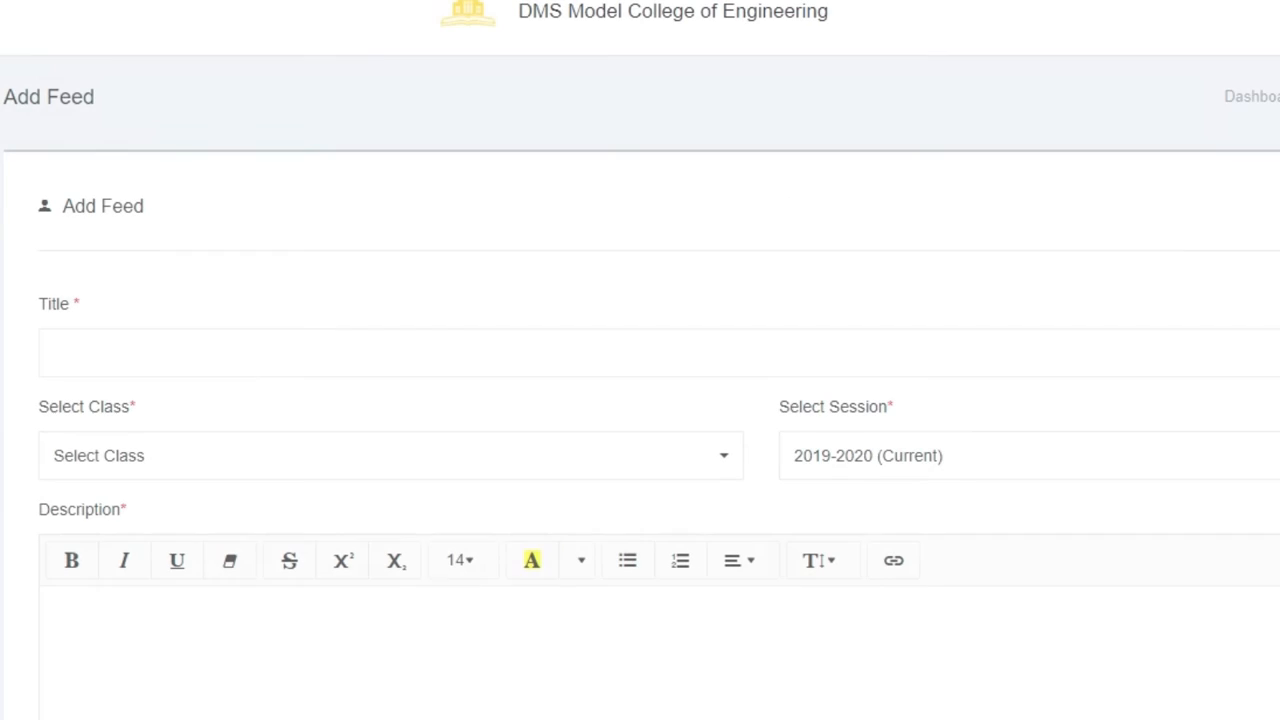
left_click(300, 352)
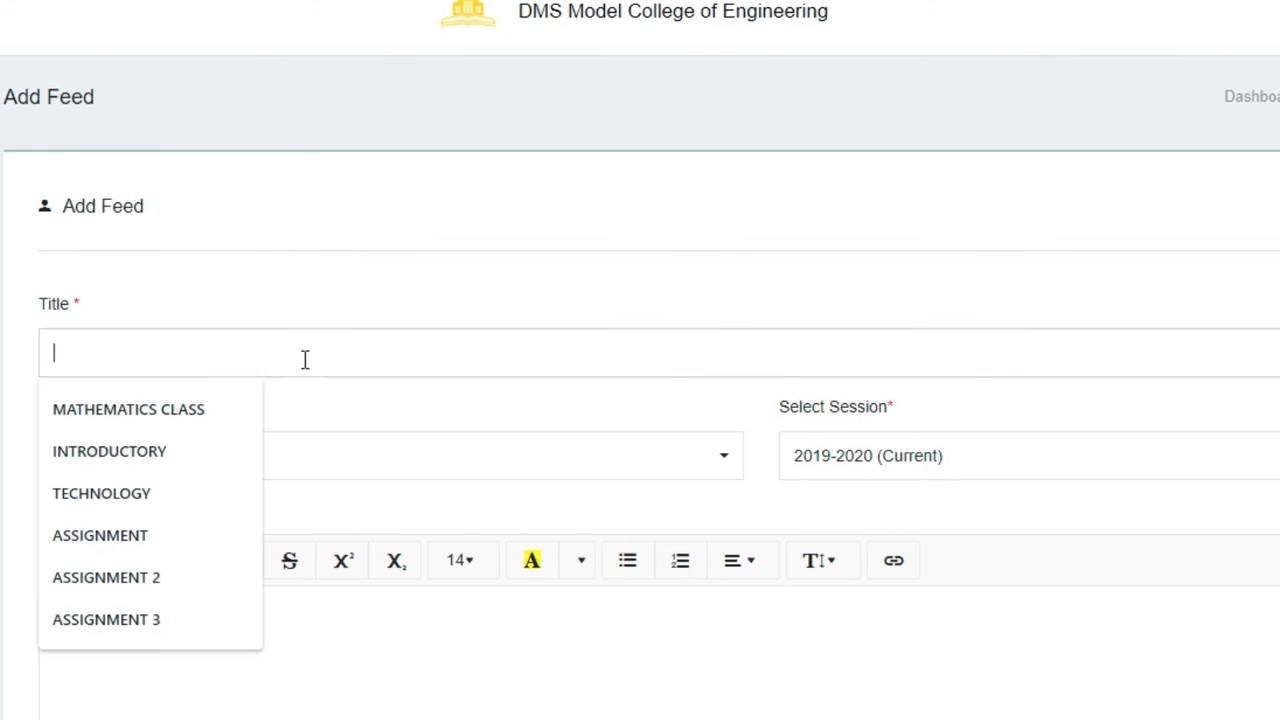
left_click(128, 408)
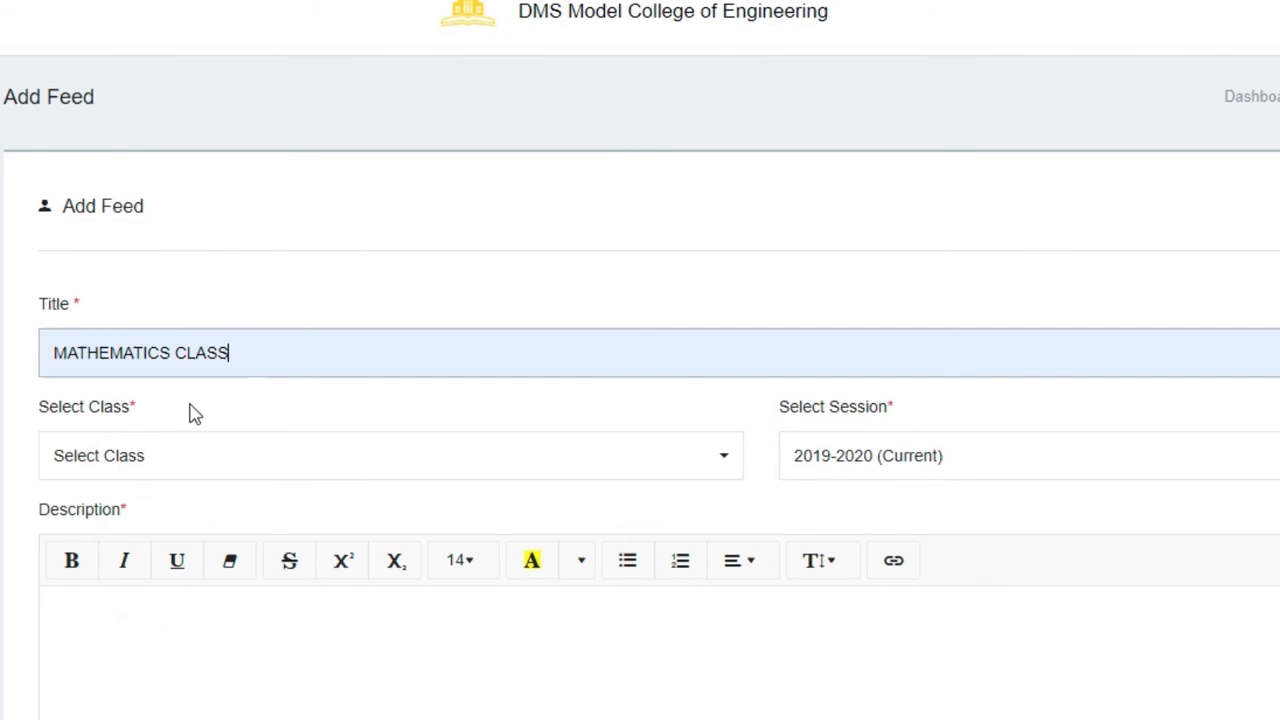
left_click(390, 456)
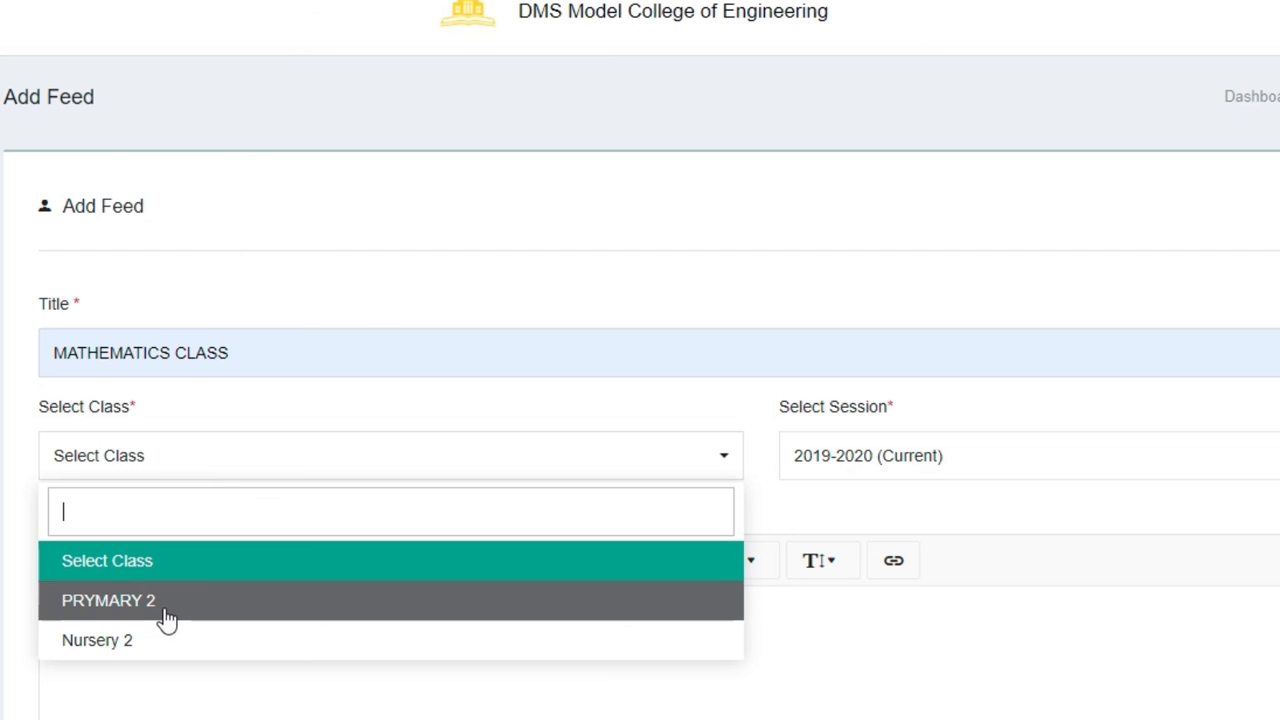
left_click(108, 600)
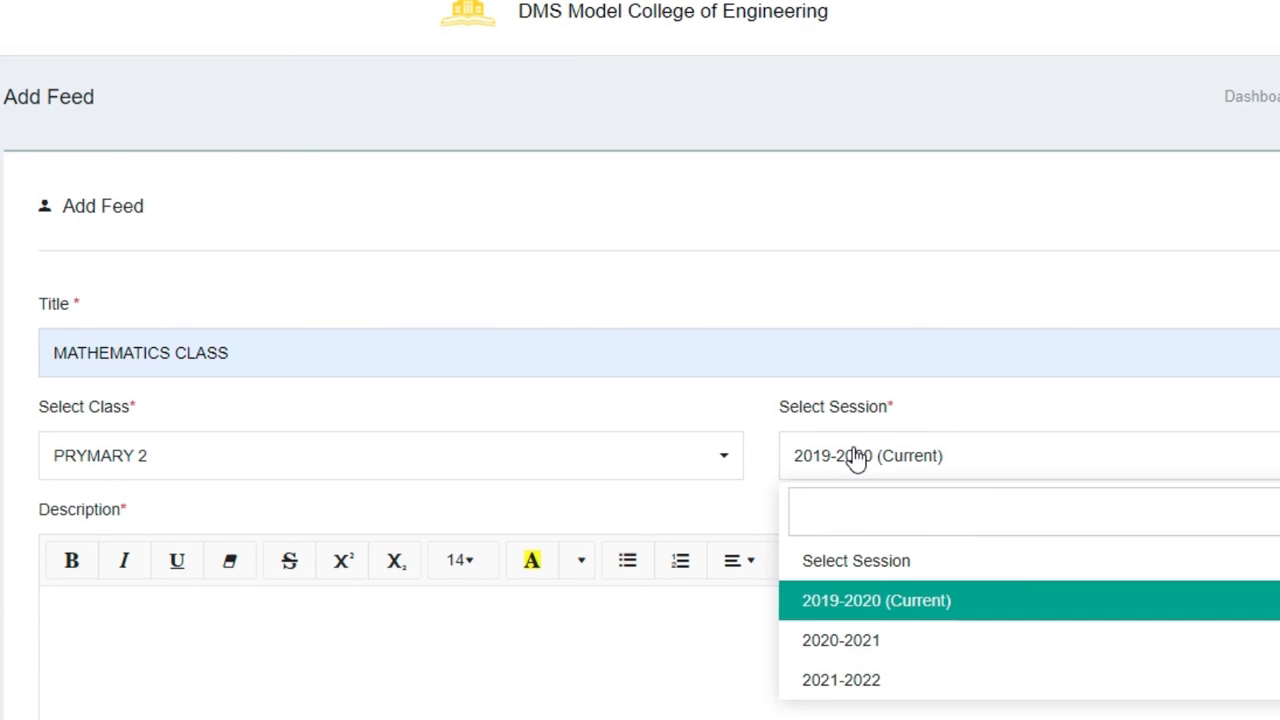
left_click(876, 600)
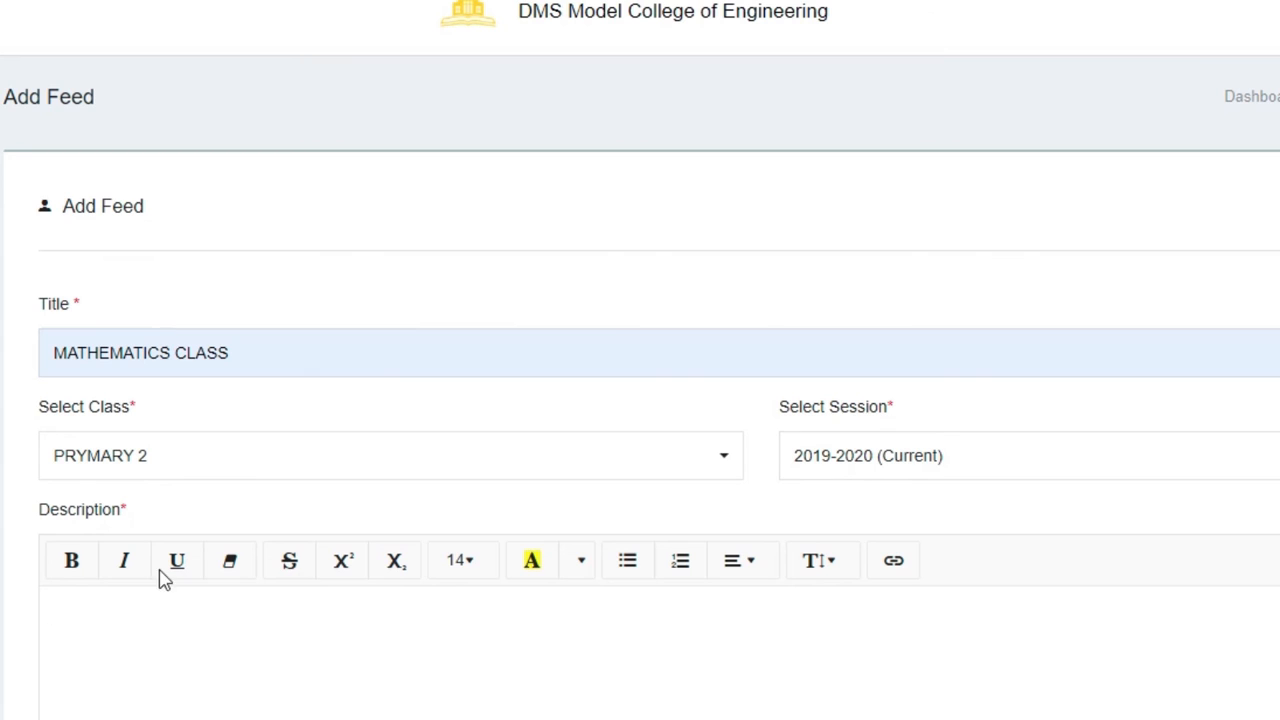
Step: Describe the feed as 'A cross section of mathematics class.' and save it
type("A")
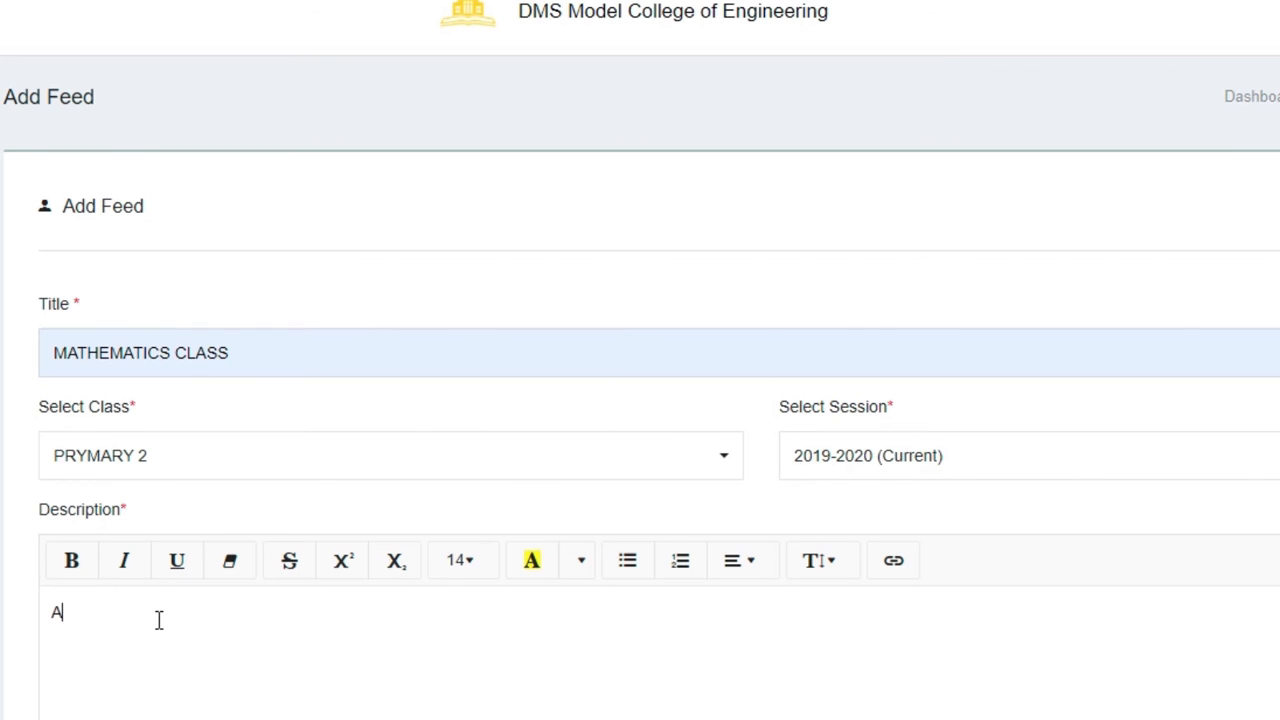
type("cross section of mathematics class")
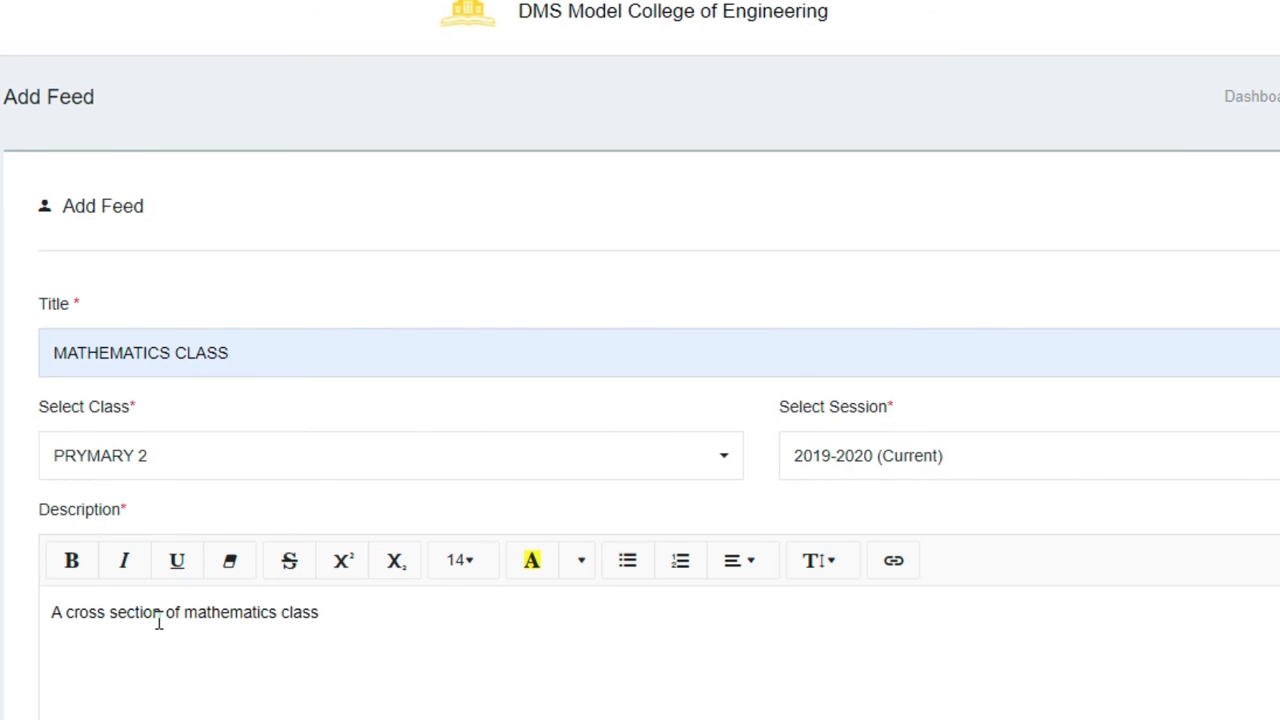
type(".")
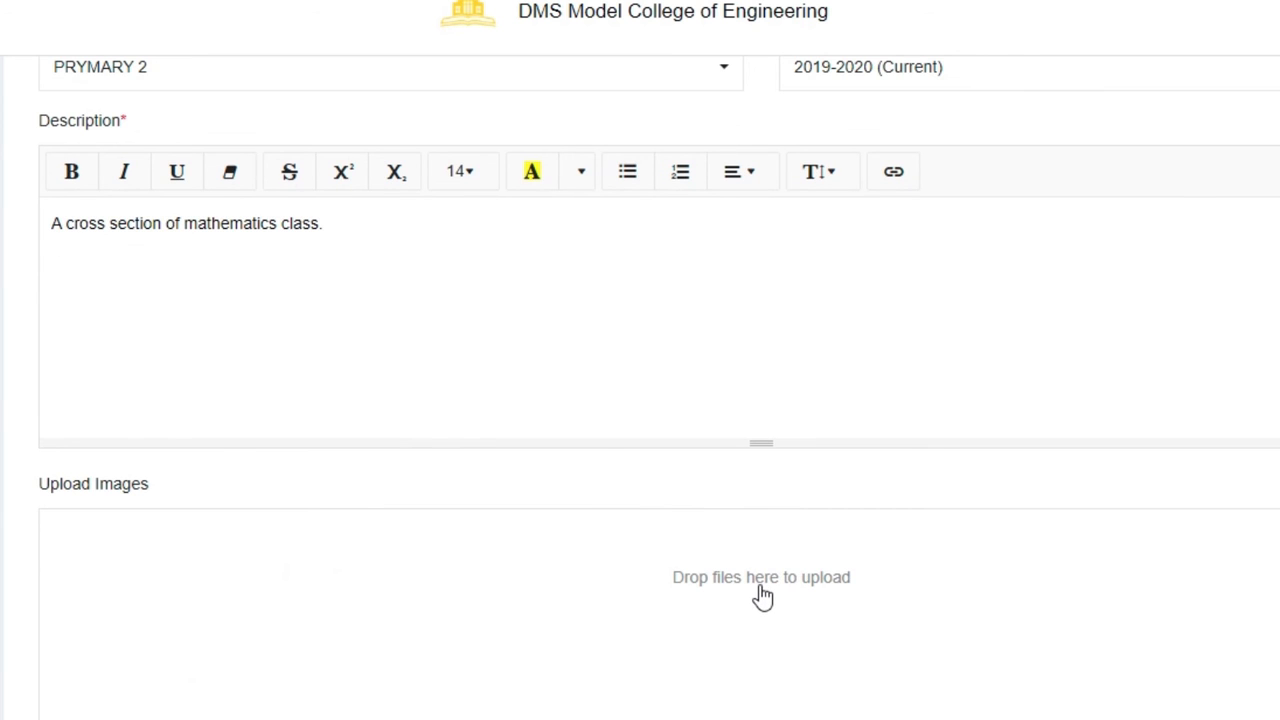
scroll("down", 3)
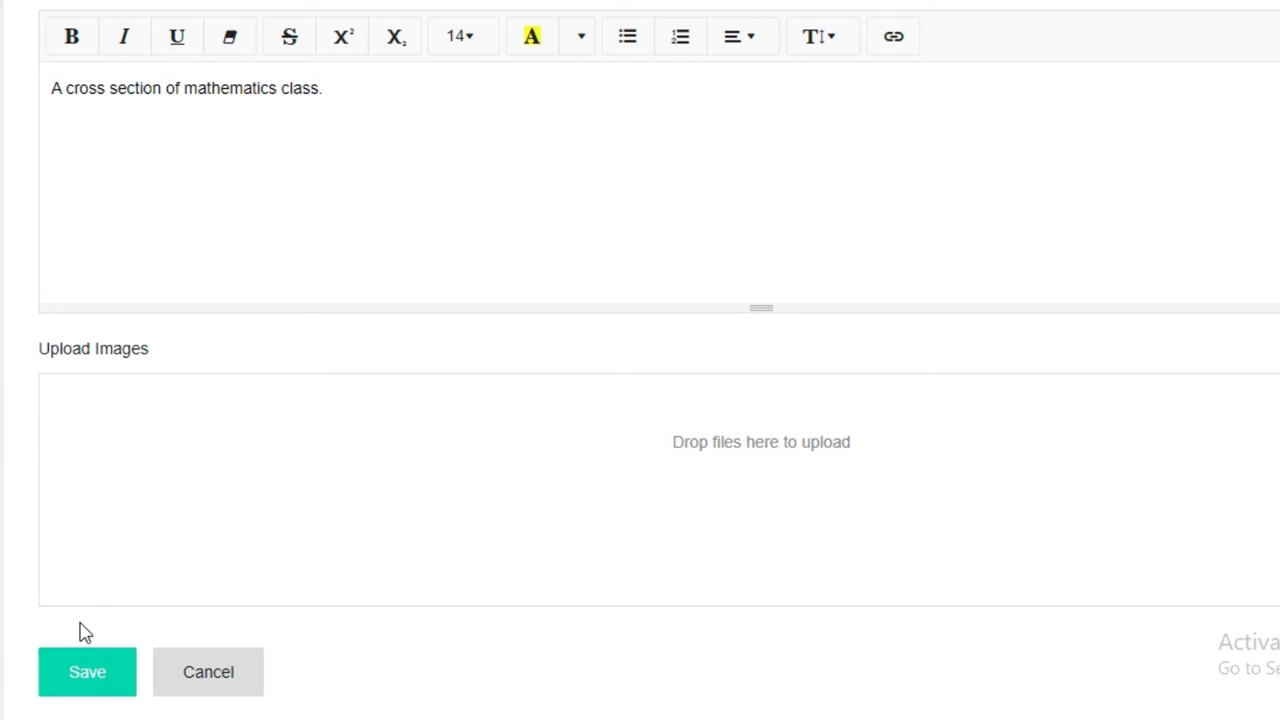
left_click(88, 672)
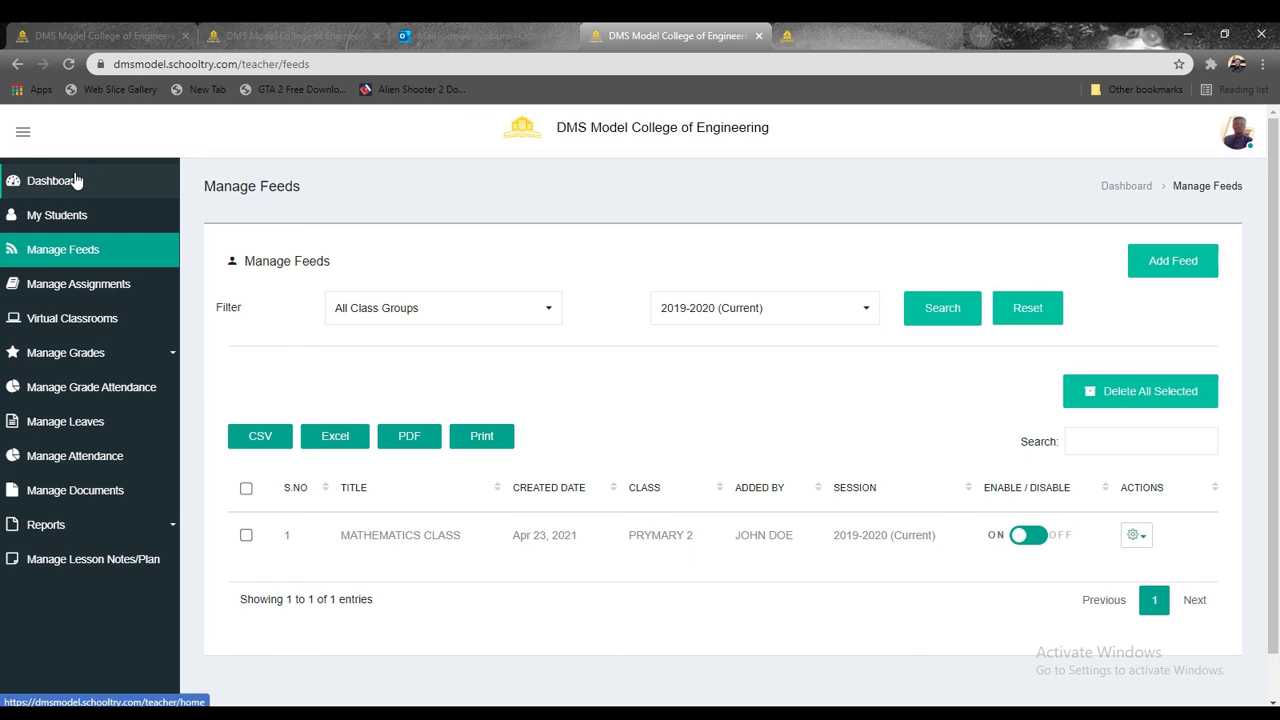
Step: Return to the dashboard after the feed is saved
left_click(52, 180)
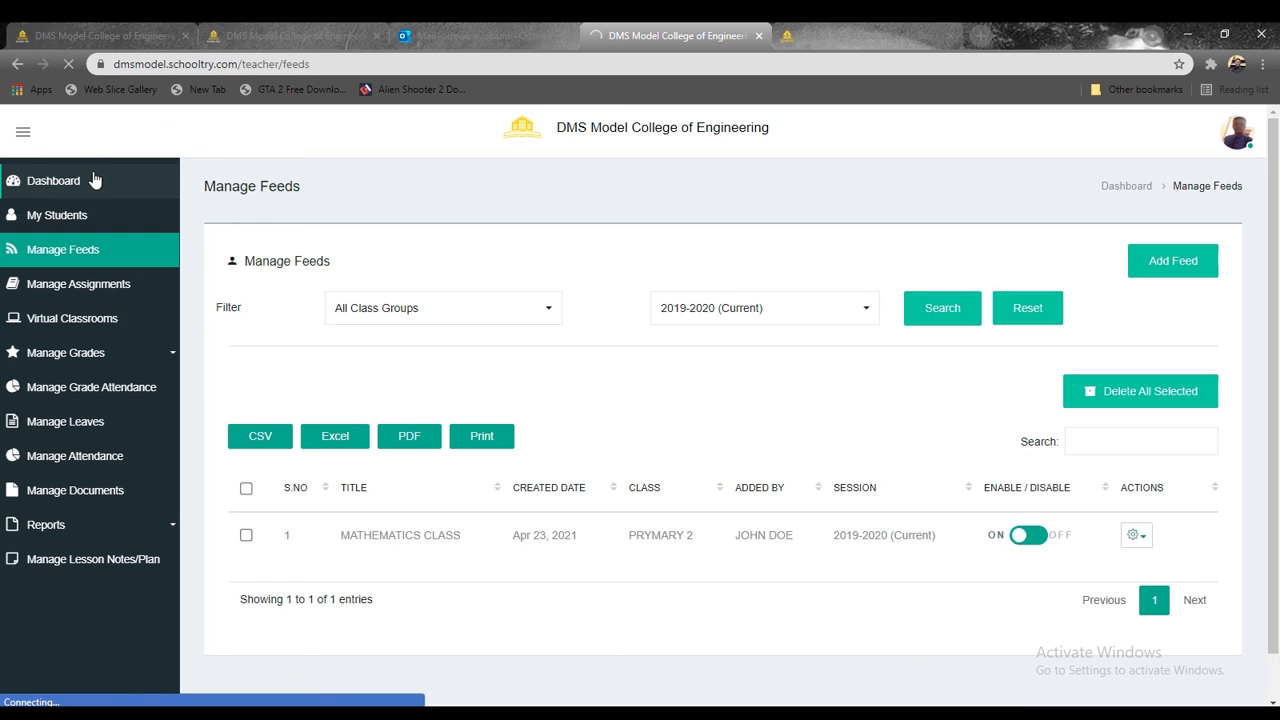